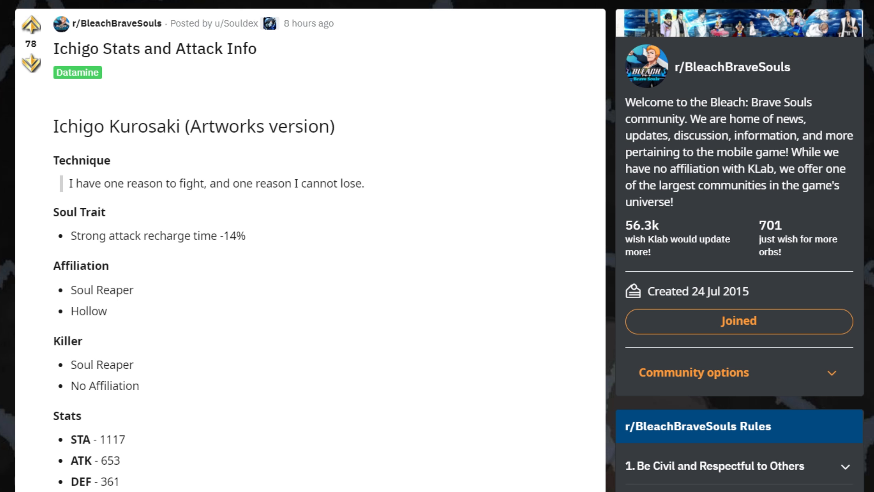
mouse_move(612, 296)
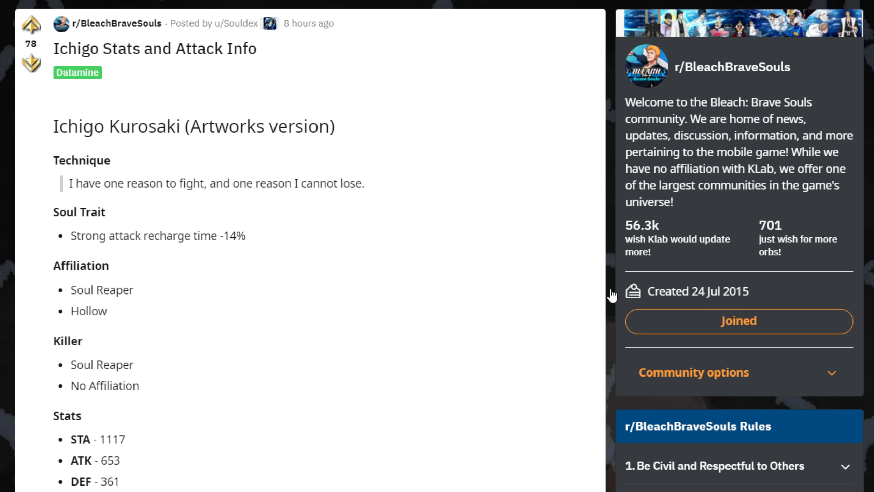
mouse_move(437, 296)
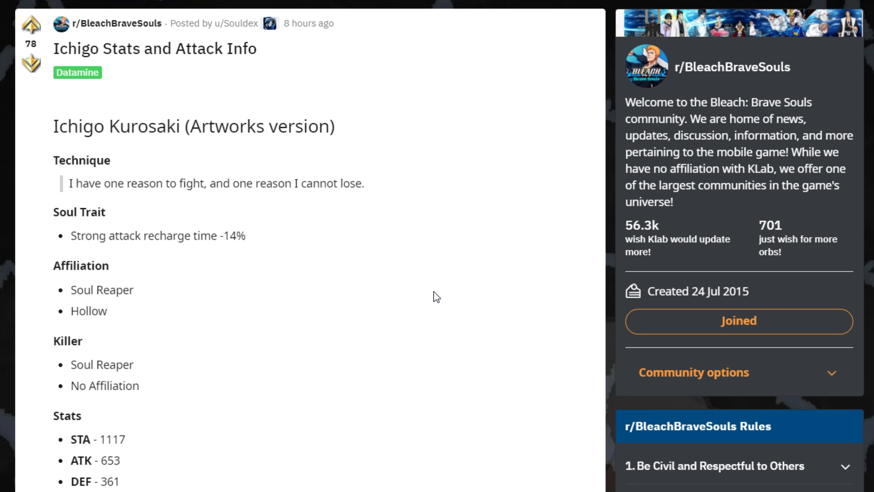
mouse_move(402, 286)
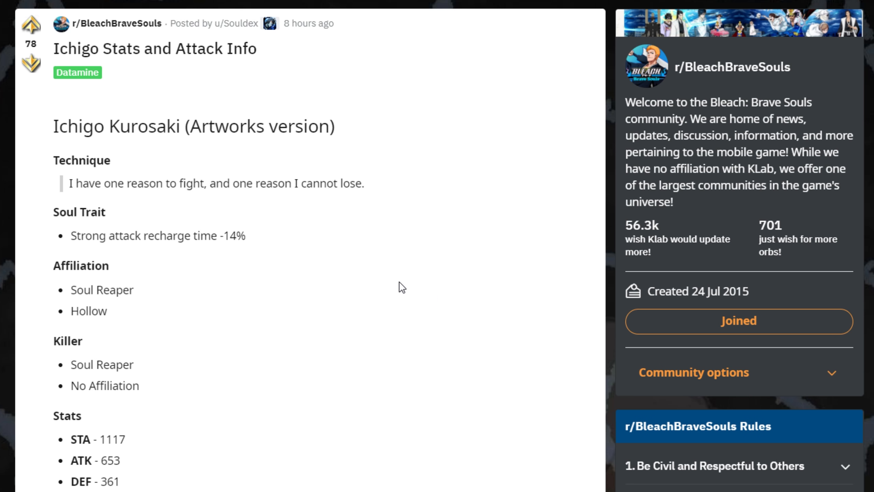
mouse_move(349, 286)
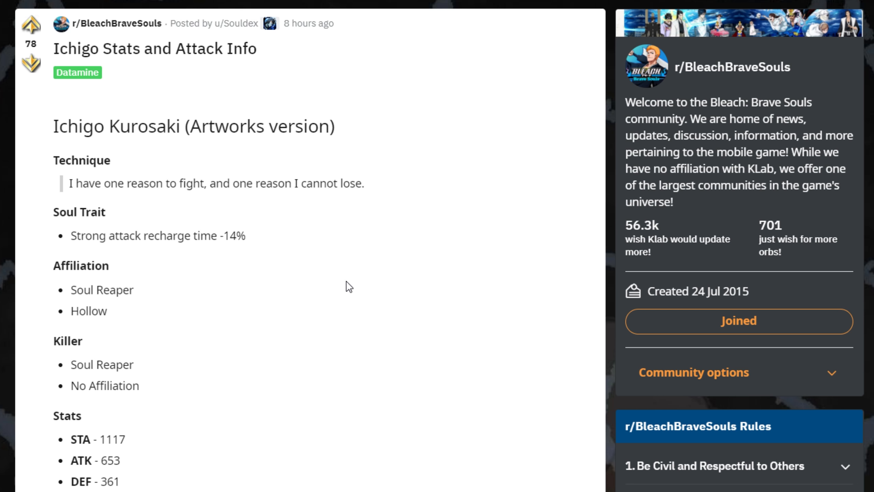
mouse_move(336, 288)
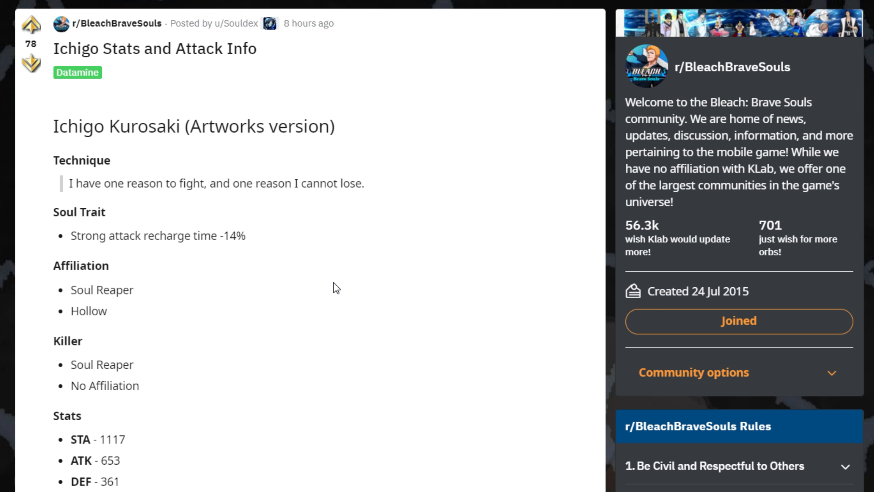
mouse_move(331, 295)
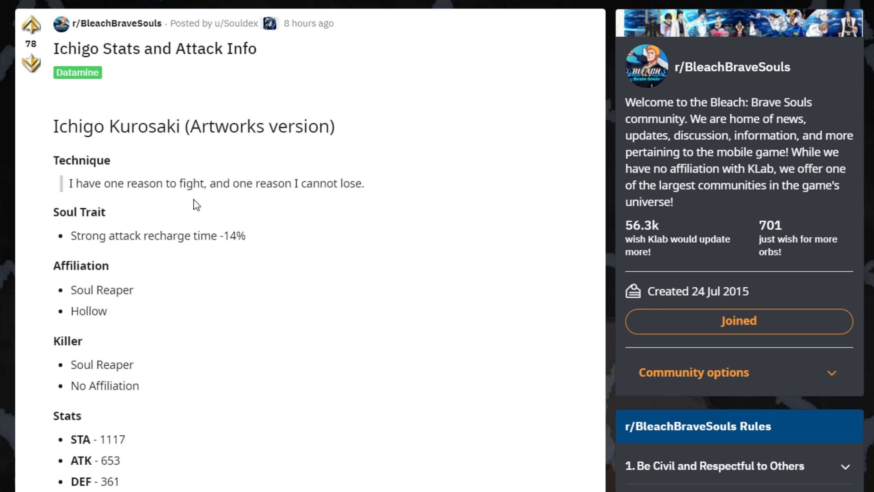
mouse_move(126, 163)
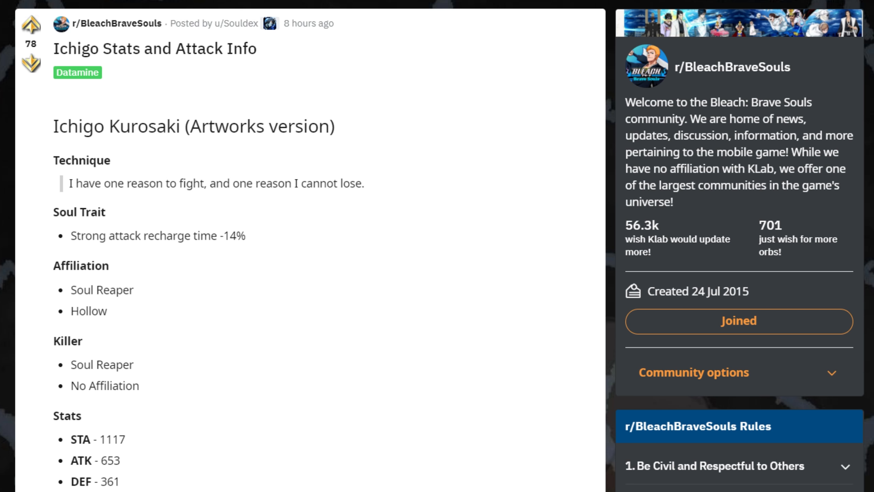
mouse_move(808, 263)
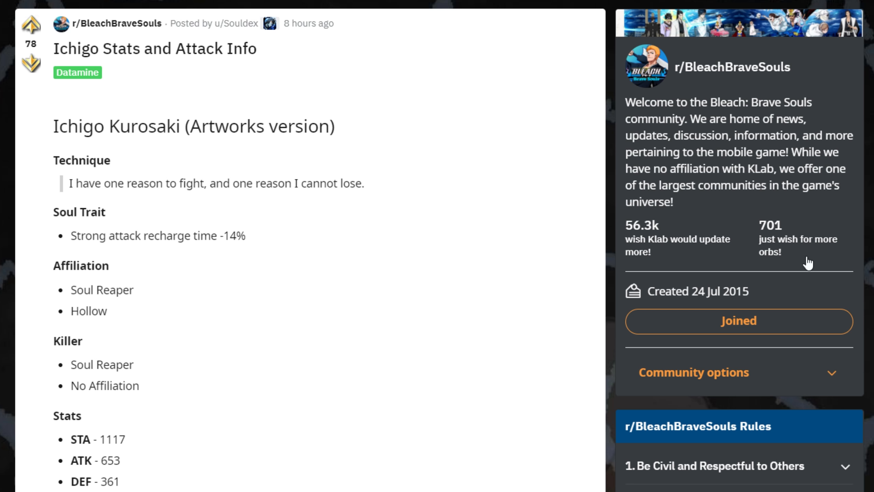
mouse_move(511, 278)
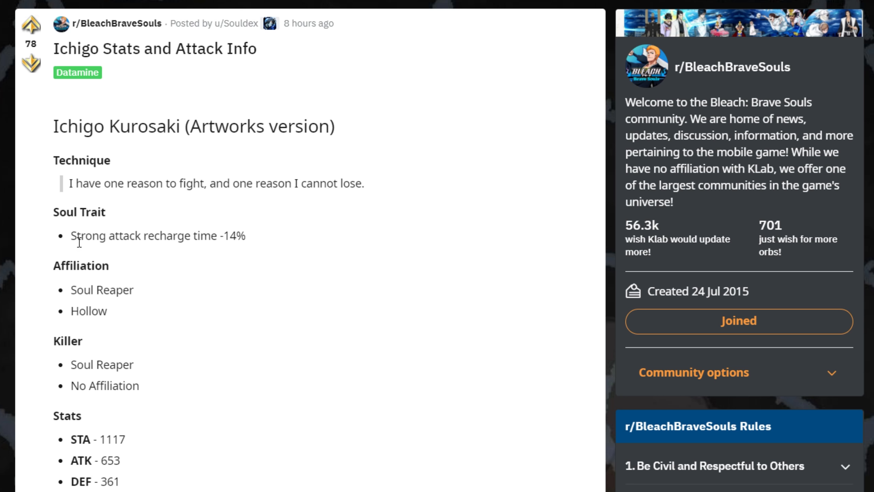
Highlight the Soul Trait recharge bonus, then scroll until stats through FCS 353 and SP 843 show.
drag(77, 235, 245, 234)
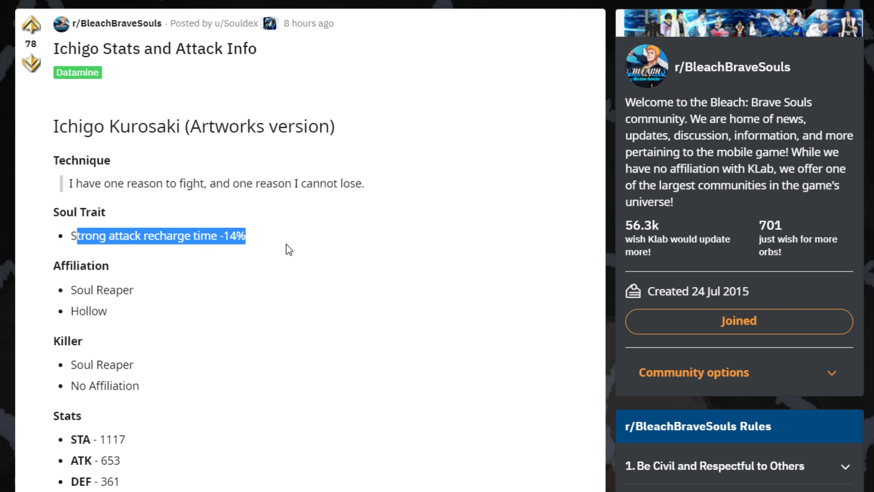
click(134, 235)
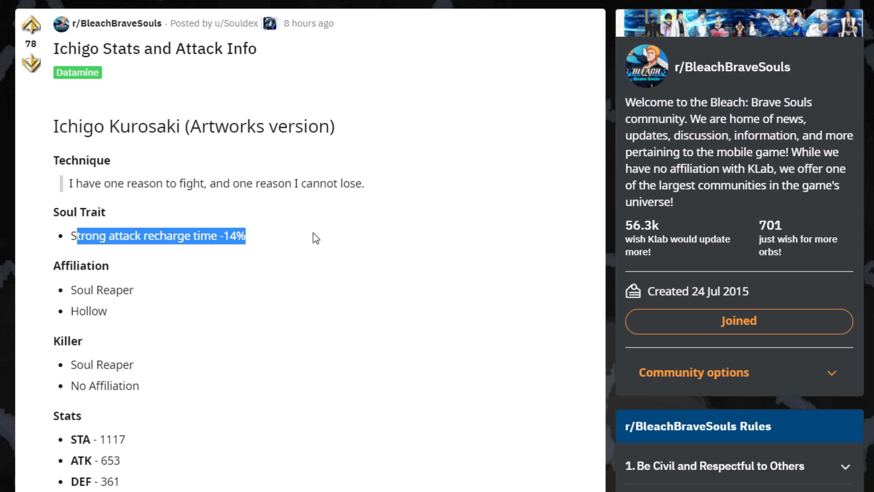
click(71, 283)
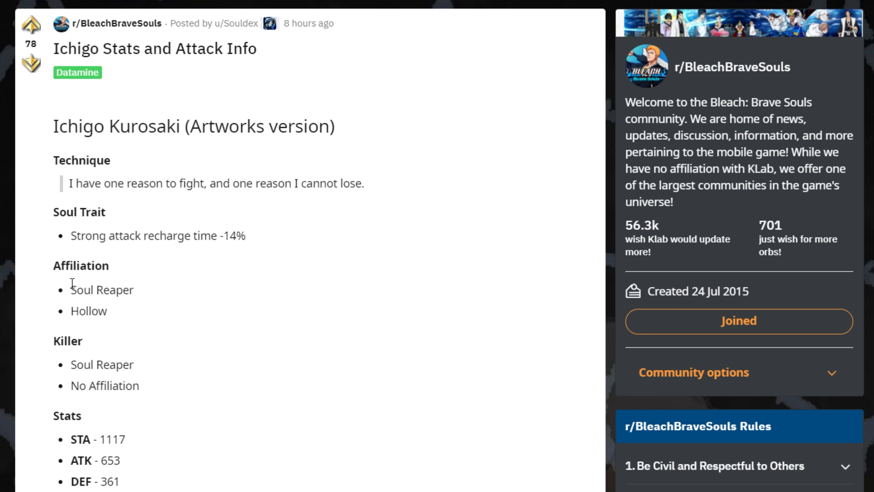
drag(70, 290, 82, 341)
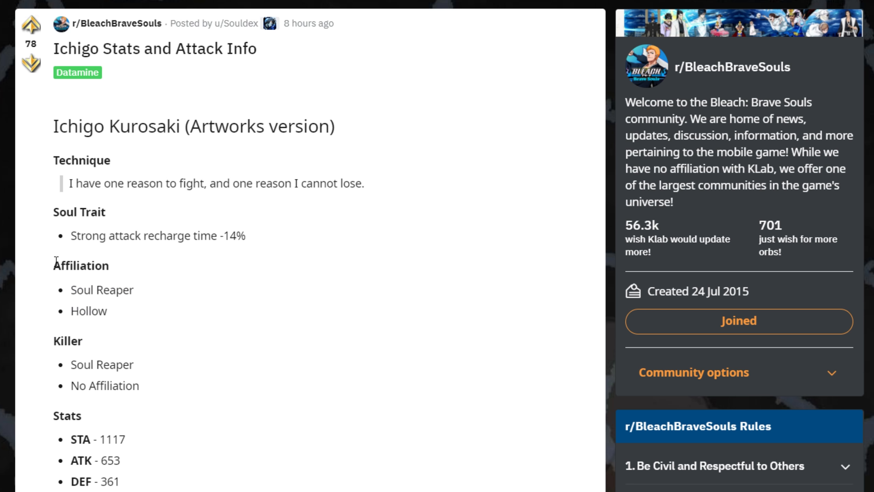
mouse_move(155, 295)
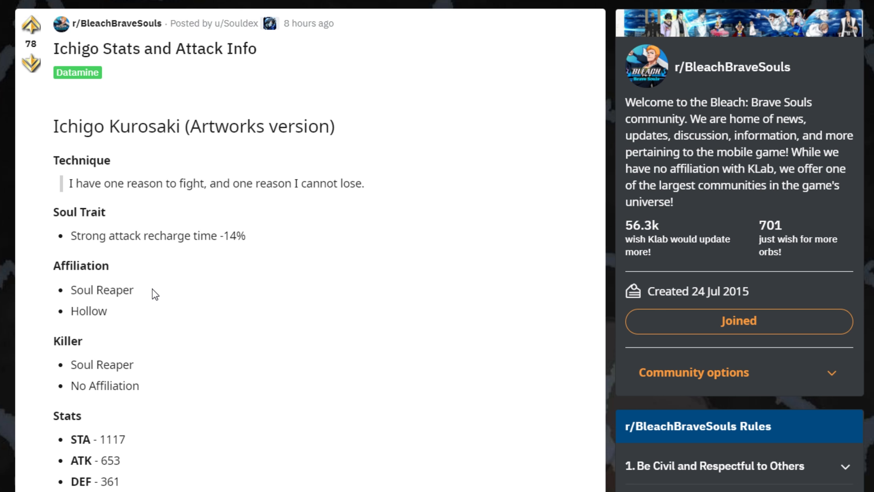
mouse_move(118, 326)
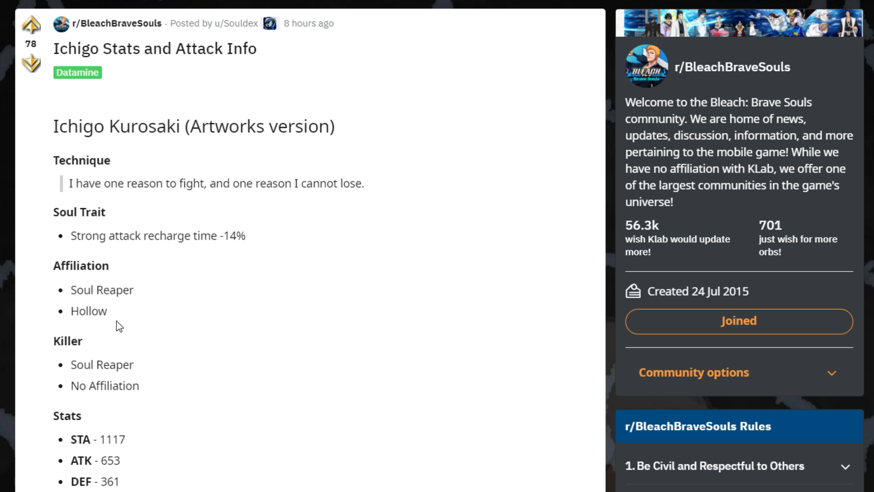
scroll(down, 3)
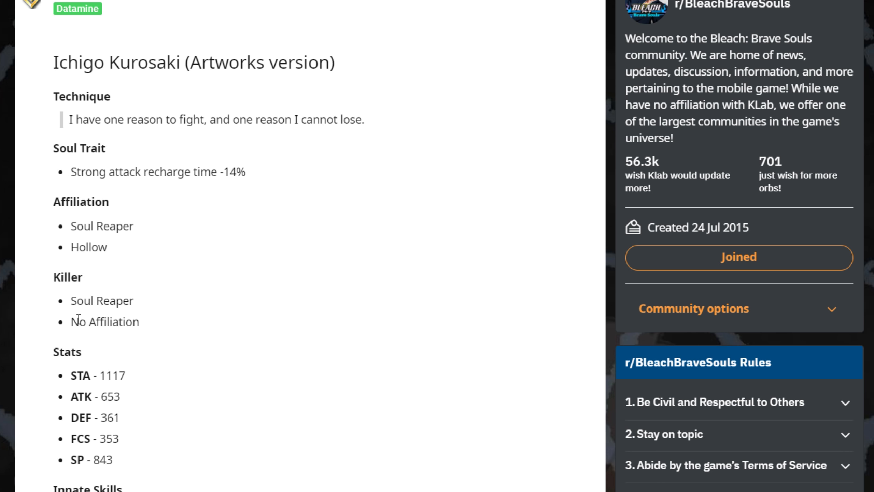
mouse_move(84, 300)
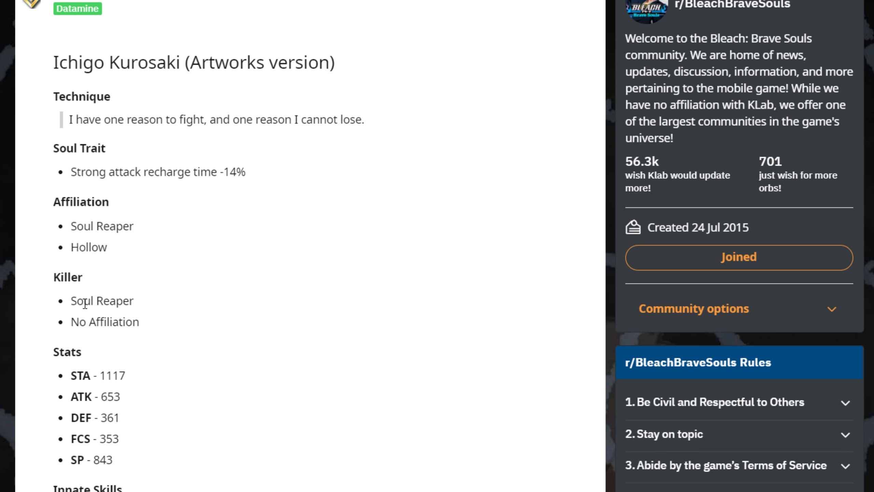
Select the 'No Affiliation' entry in the Killer list, then scroll further down.
drag(70, 300, 101, 321)
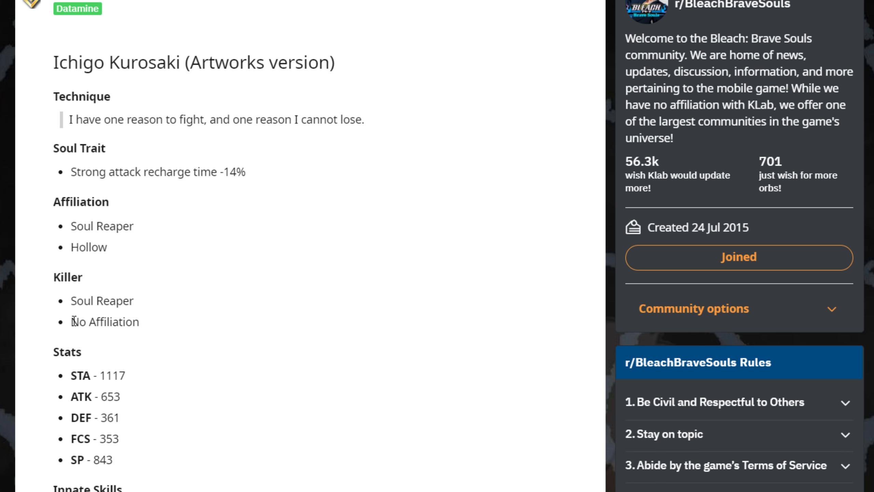
double_click(104, 322)
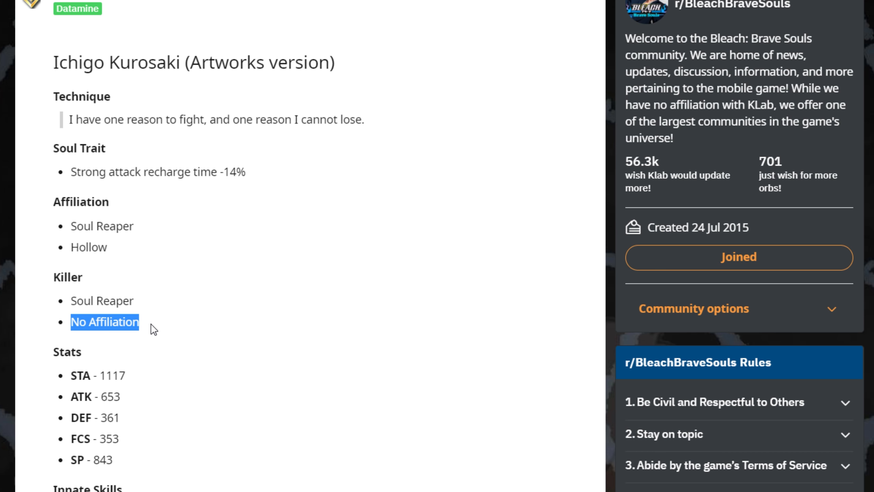
mouse_move(151, 308)
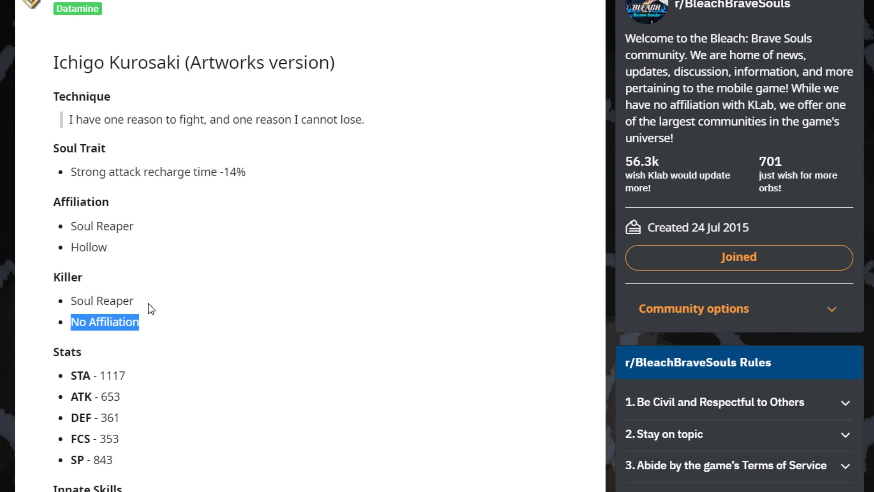
scroll(down, 3)
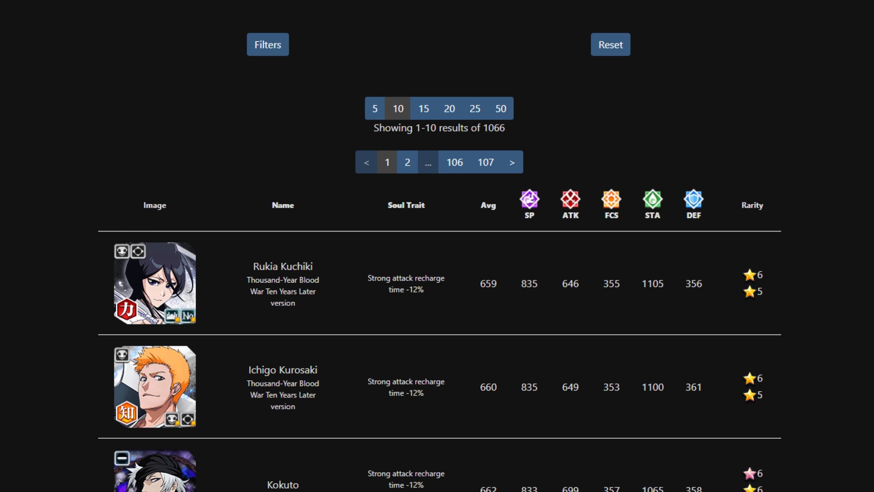
mouse_move(516, 281)
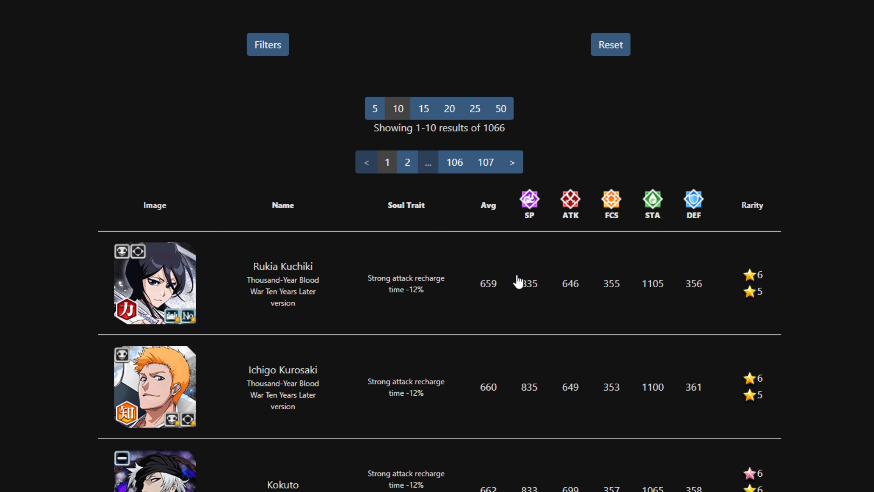
mouse_move(625, 308)
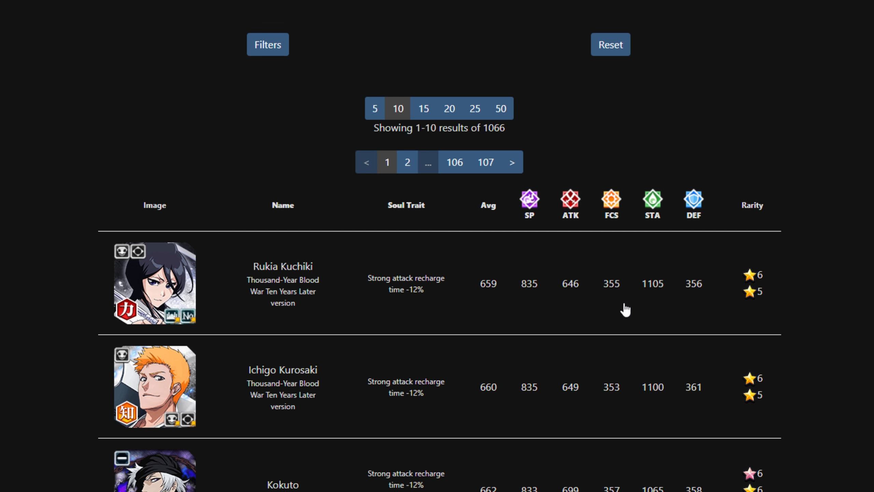
mouse_move(464, 342)
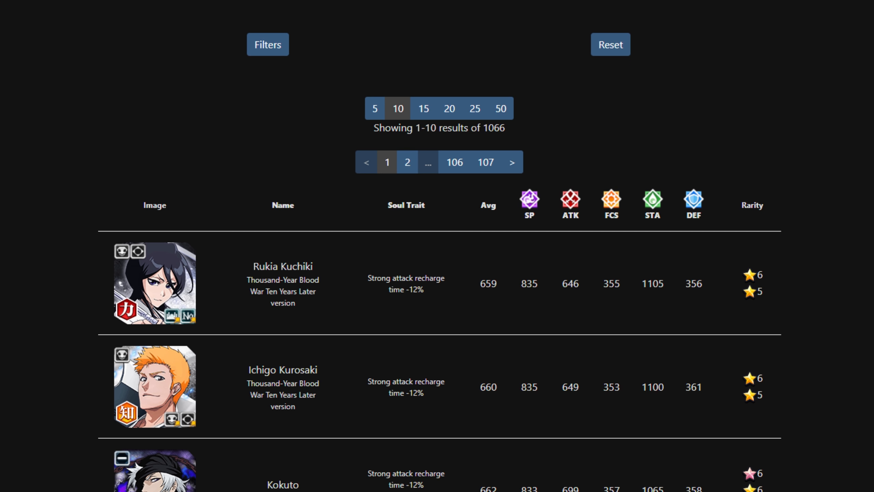
mouse_move(247, 342)
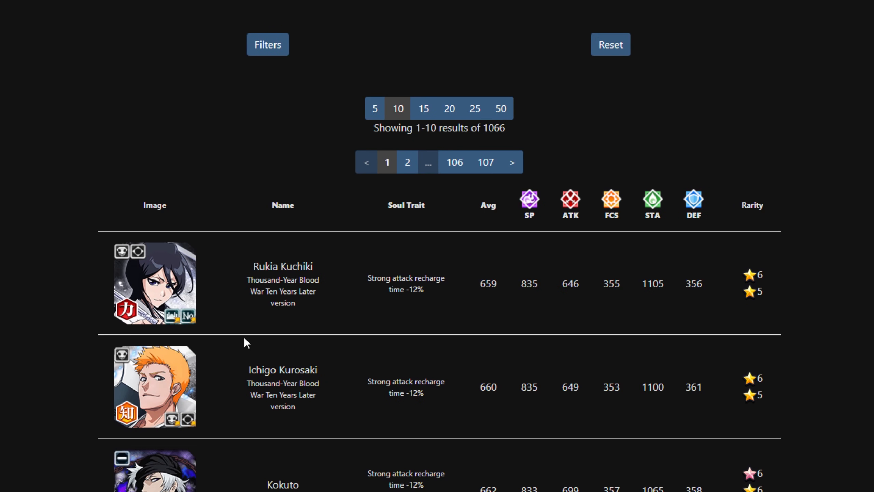
mouse_move(138, 266)
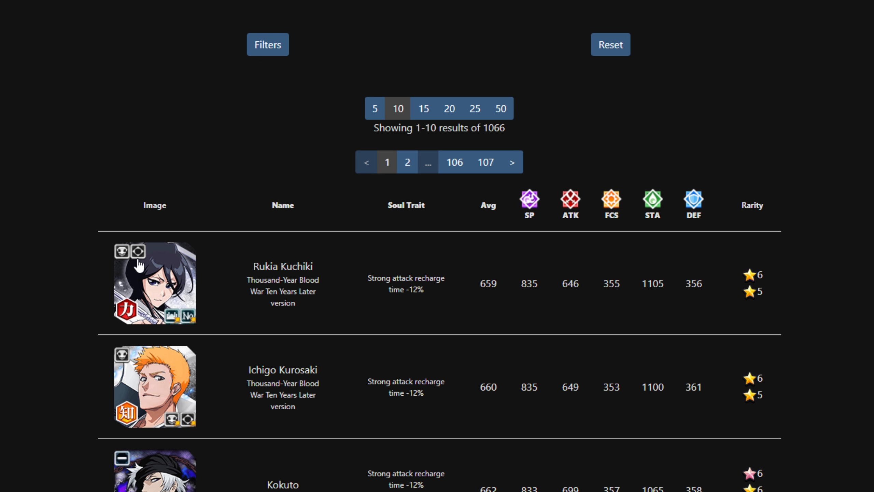
mouse_move(227, 313)
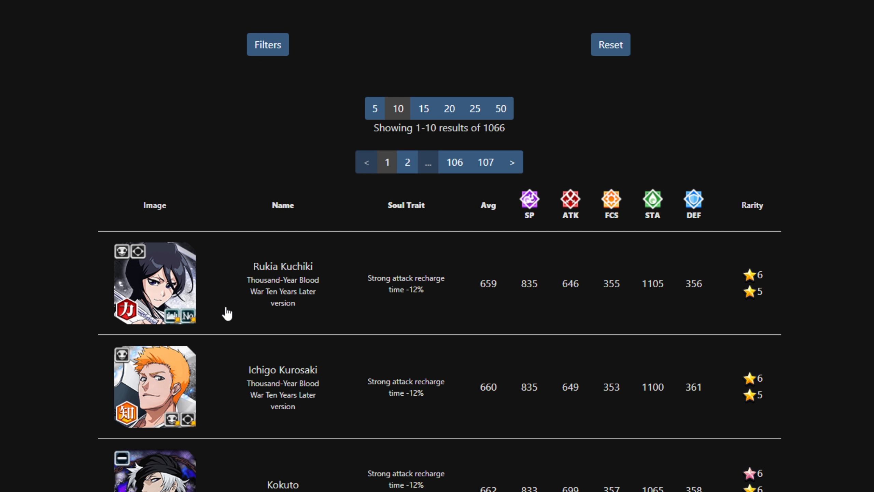
mouse_move(166, 255)
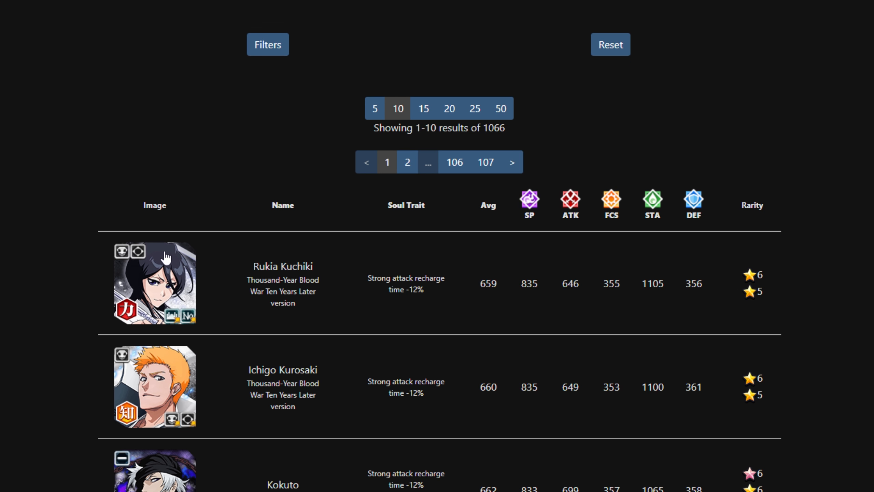
mouse_move(589, 358)
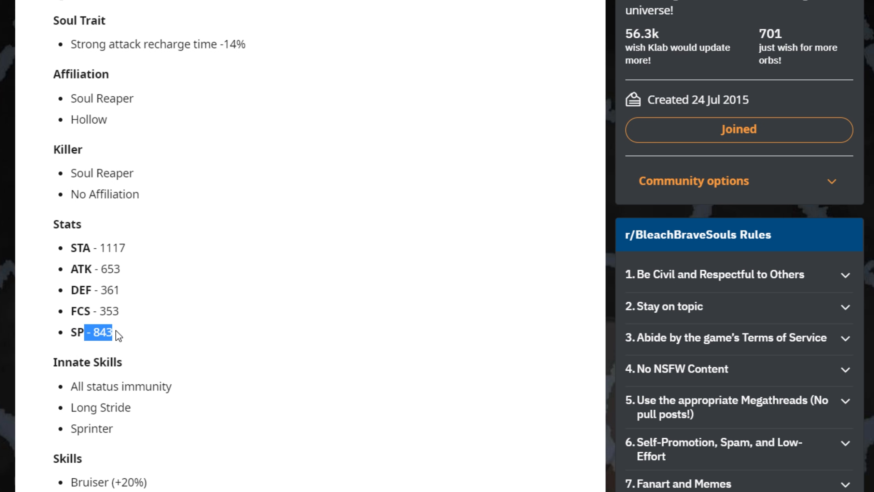
Scroll down to the Innate Skills and Skills list, Bruiser (+20%) through Debilitator.
scroll(down, 3)
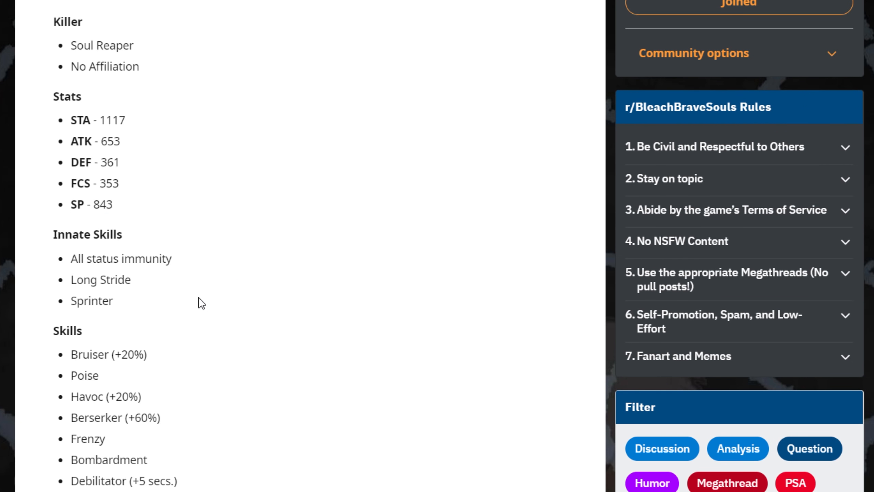
mouse_move(176, 312)
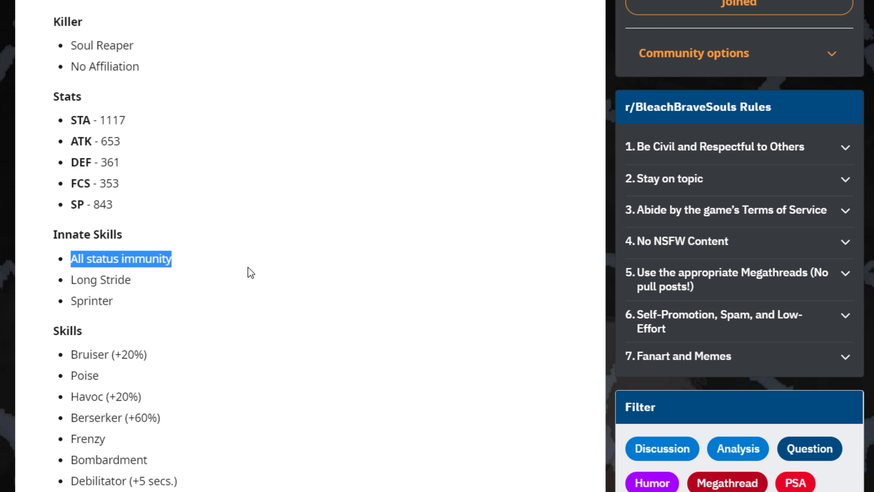
mouse_move(212, 283)
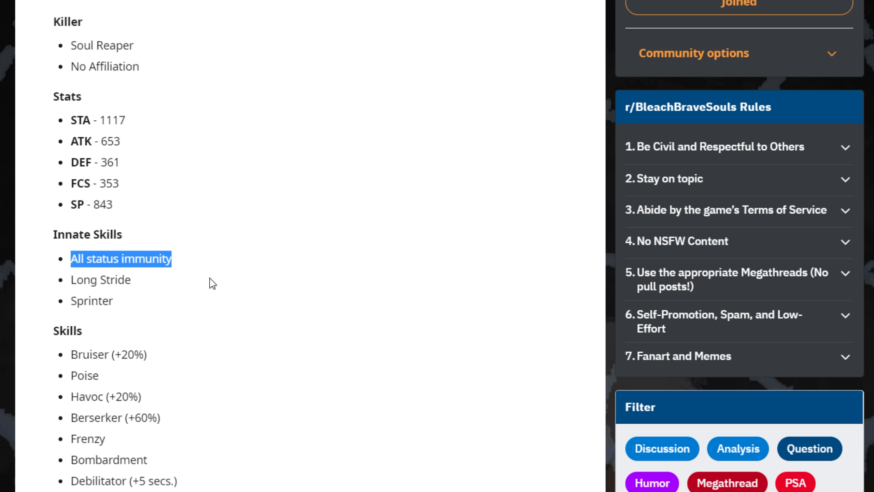
mouse_move(193, 276)
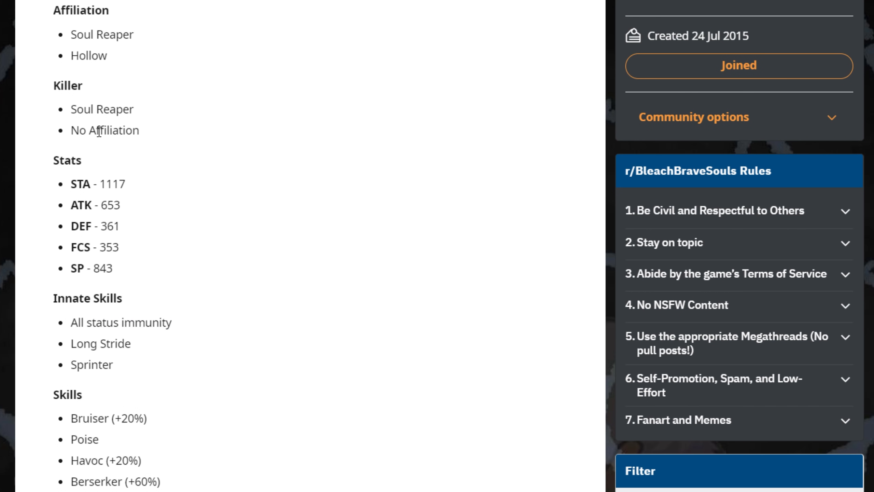
Highlight the Innate Skills heading, then scroll to Marauder and the Normal Attack section.
drag(84, 322, 172, 322)
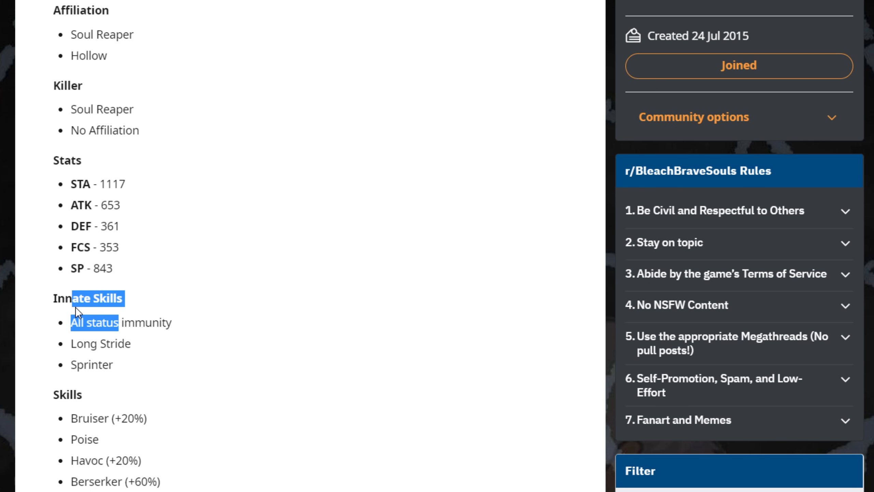
scroll(down, 3)
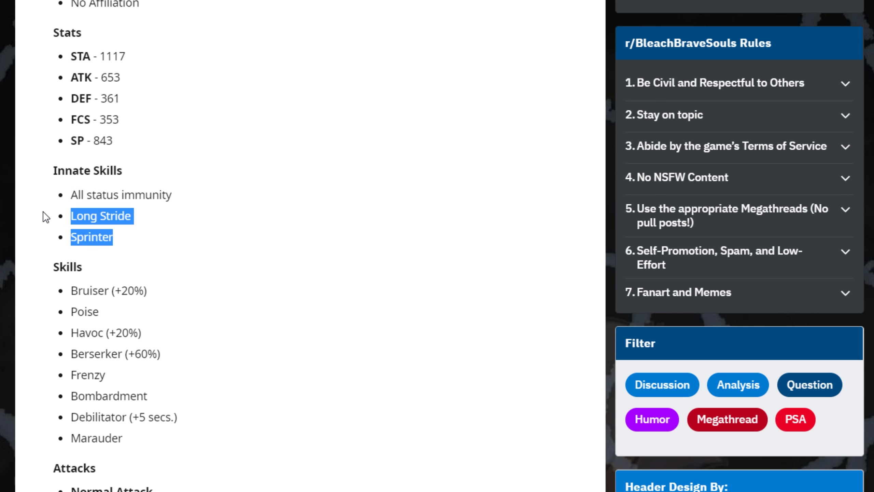
mouse_move(80, 254)
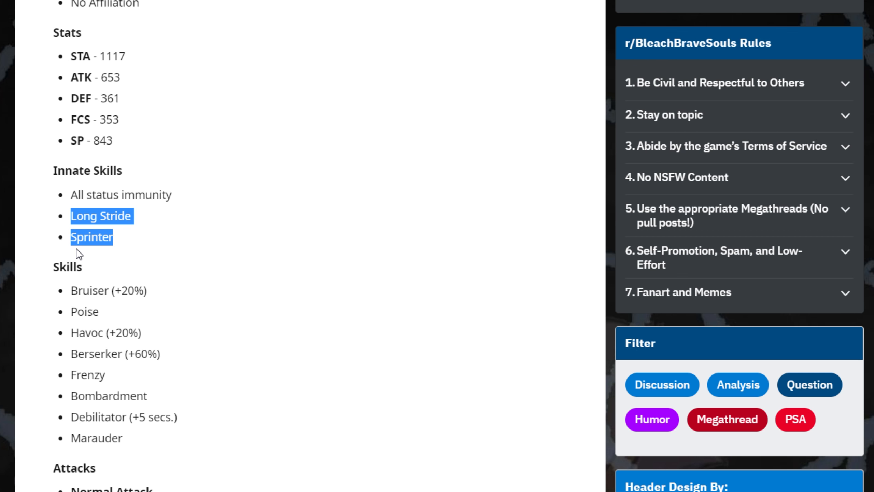
mouse_move(75, 239)
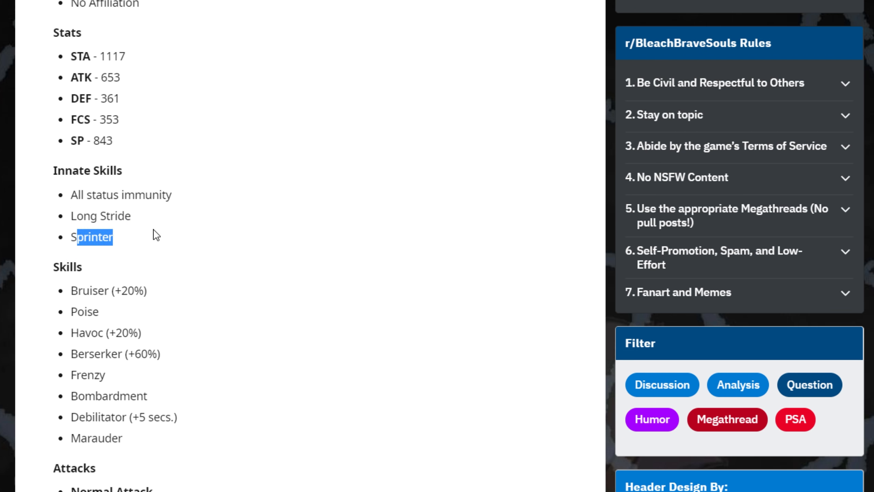
mouse_move(81, 211)
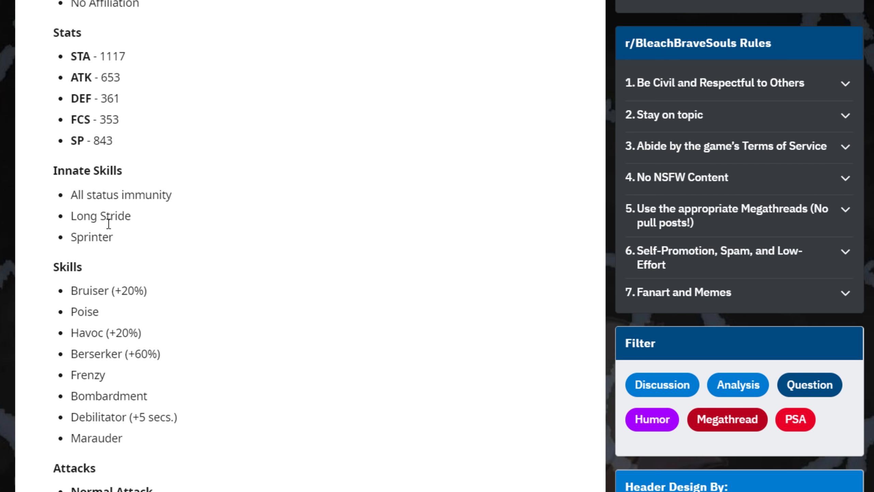
scroll(down, 3)
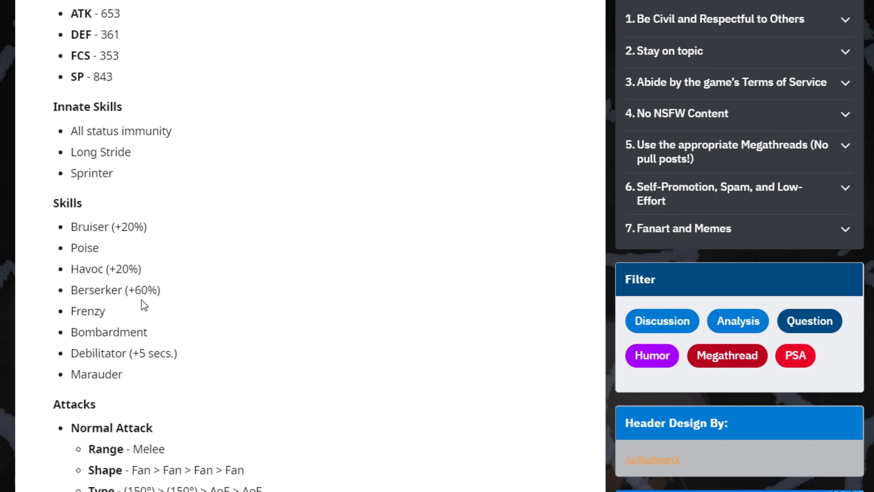
mouse_move(141, 303)
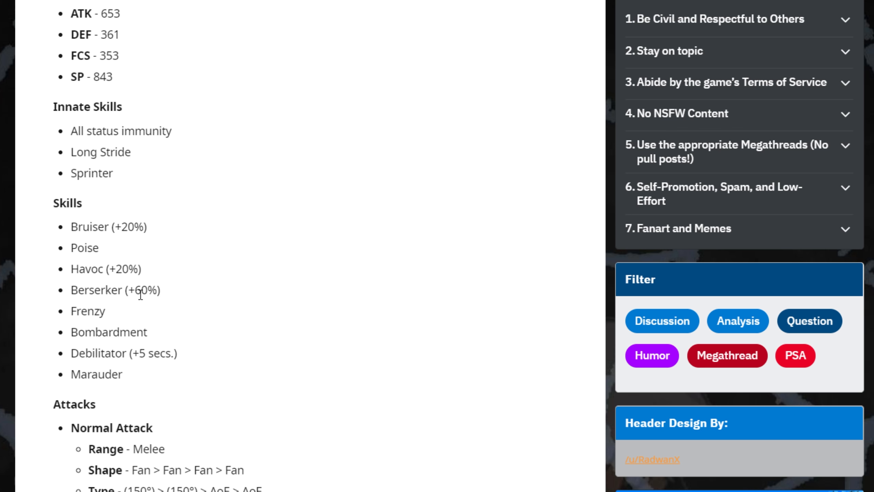
mouse_move(141, 295)
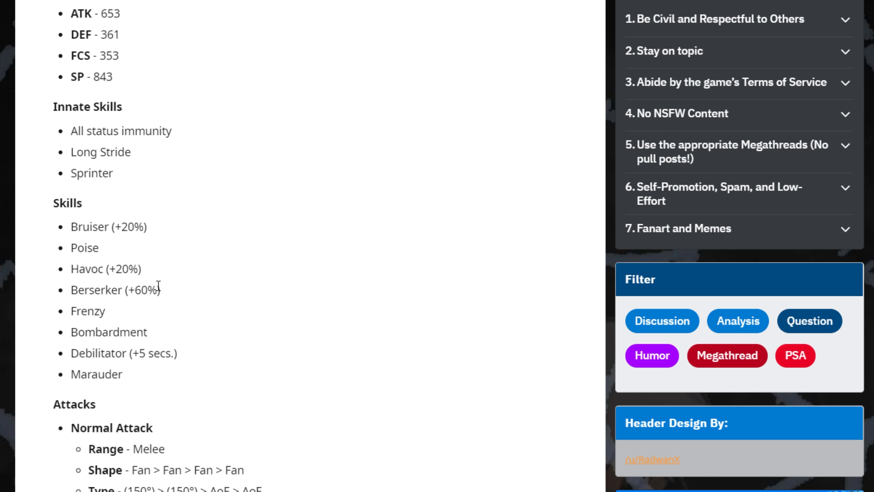
mouse_move(143, 325)
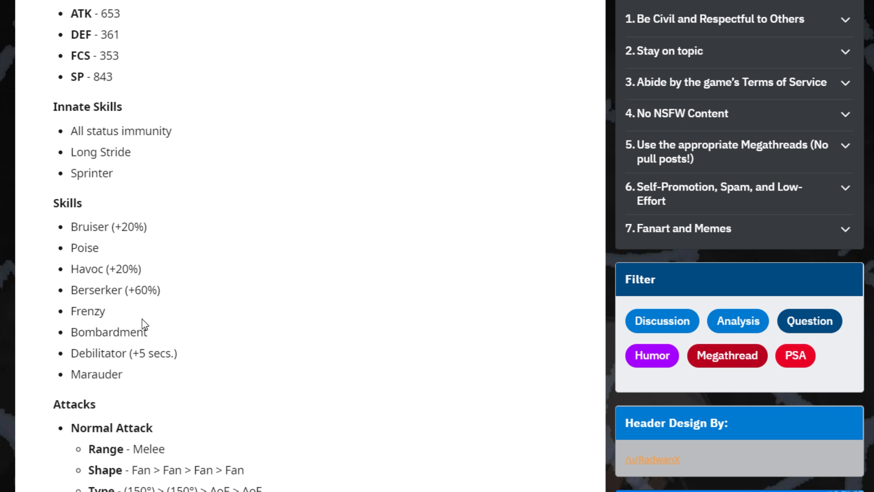
mouse_move(91, 223)
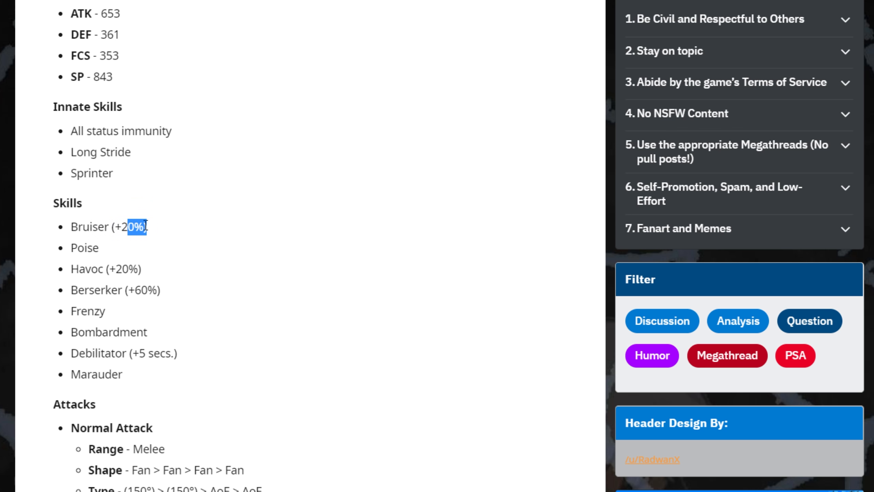
double_click(109, 226)
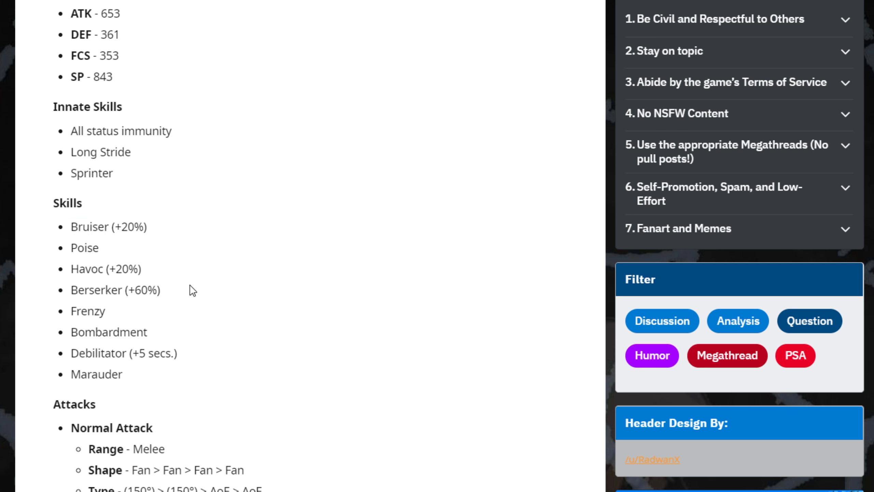
double_click(108, 227)
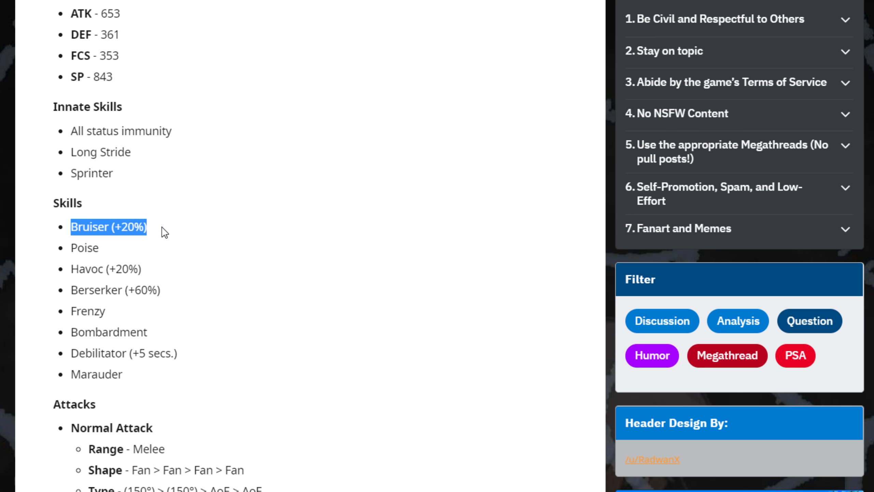
mouse_move(70, 252)
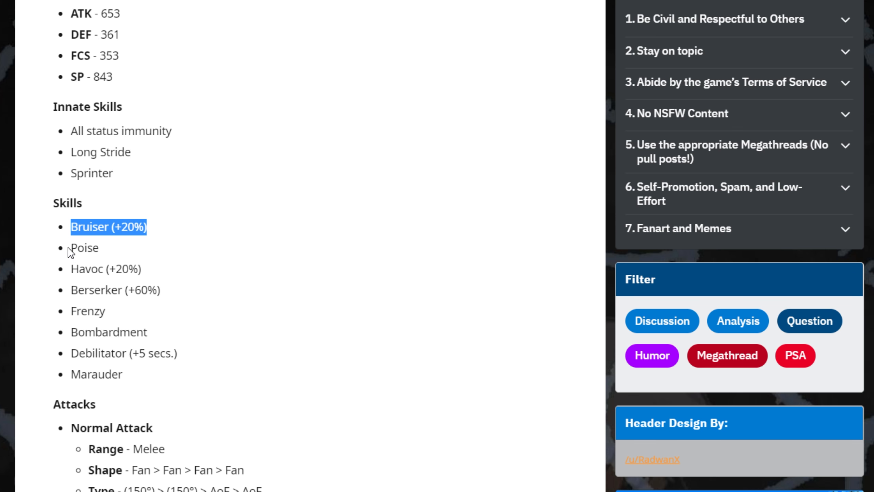
double_click(84, 248)
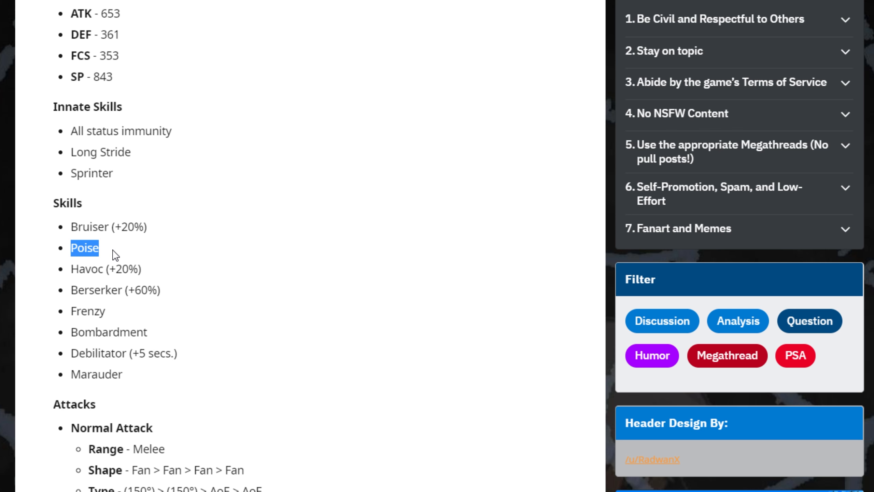
mouse_move(102, 256)
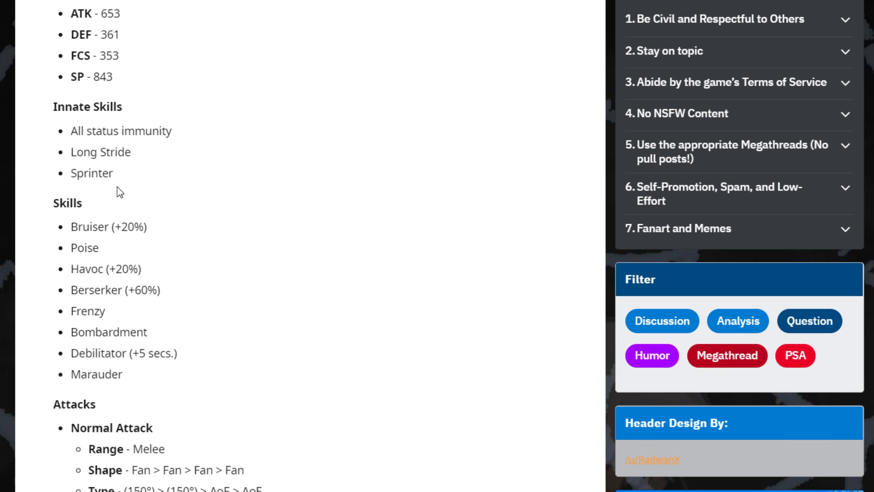
double_click(84, 248)
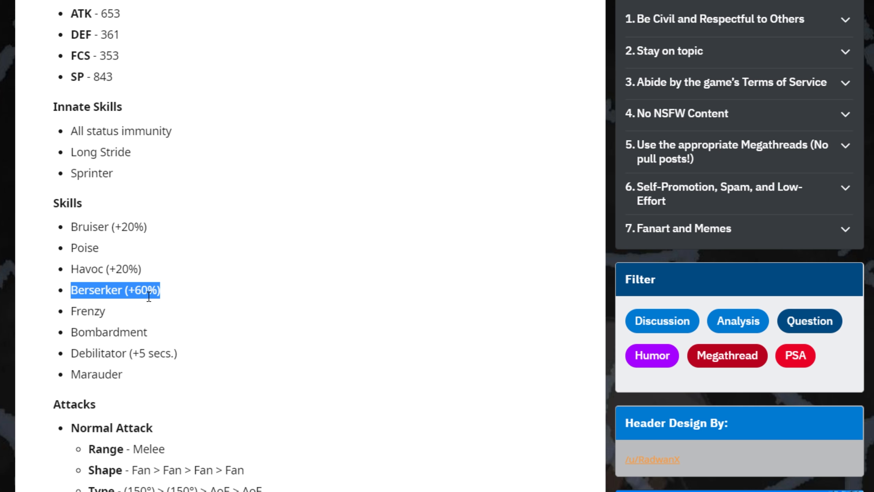
double_click(88, 310)
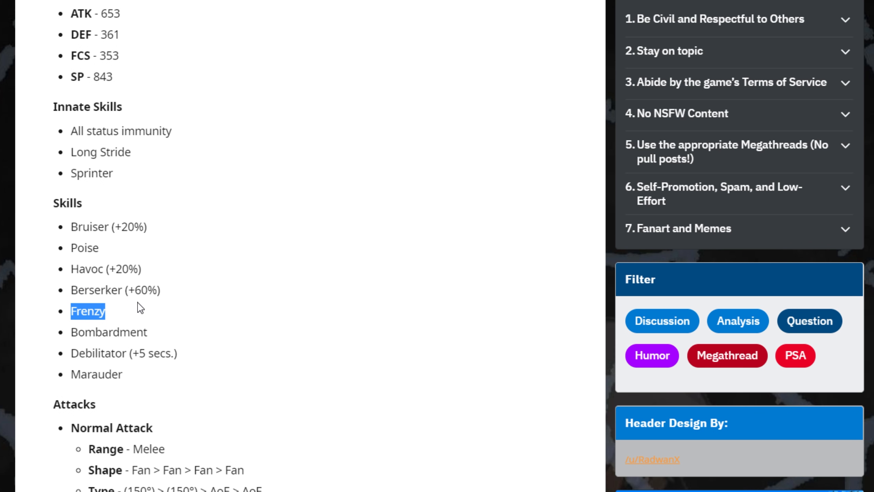
Scroll down and highlight Marauder, the final skill above the Attacks section.
scroll(down, 3)
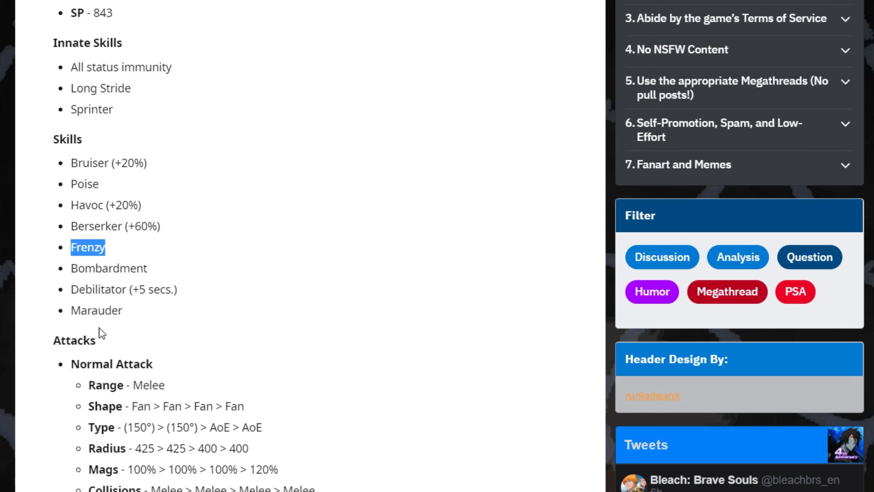
mouse_move(69, 267)
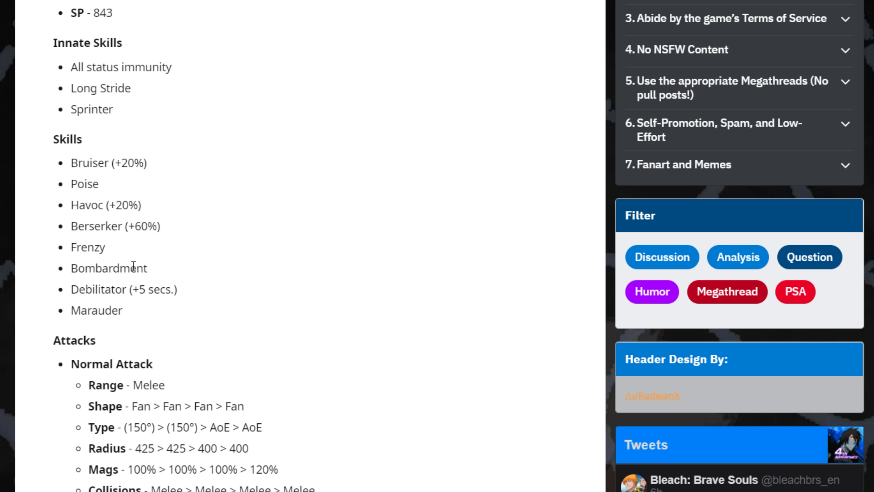
double_click(92, 289)
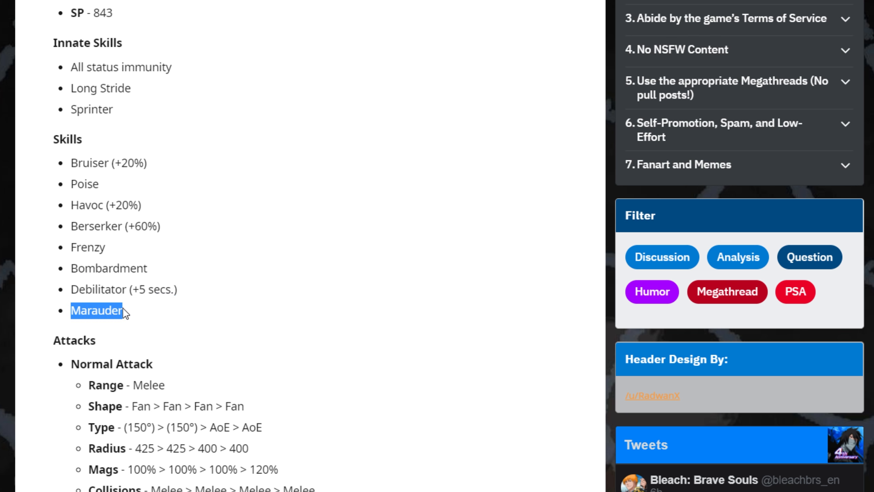
mouse_move(206, 264)
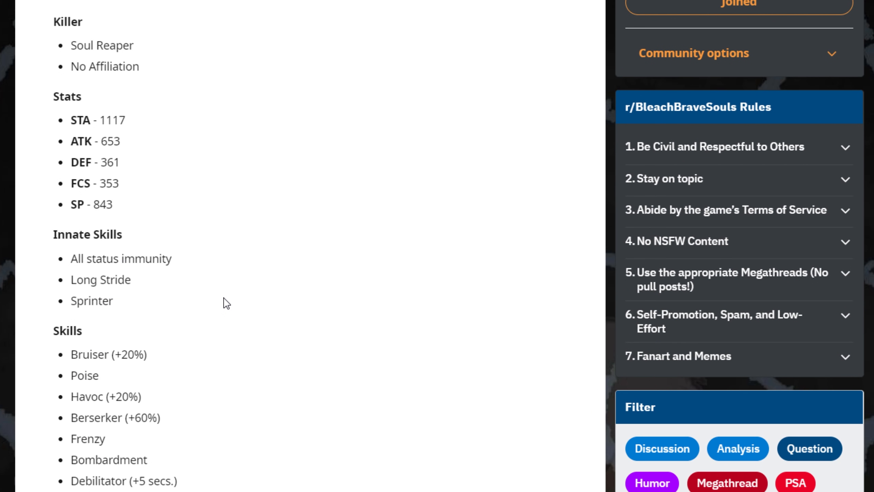
scroll(down, 3)
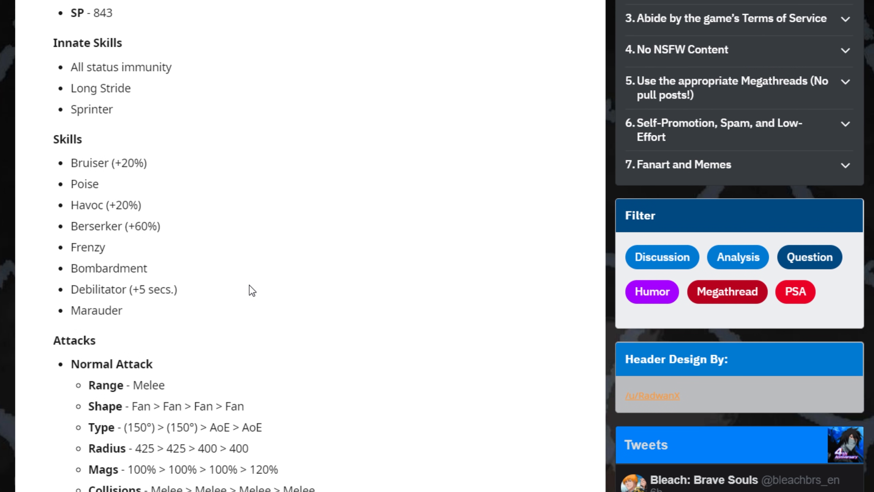
scroll(down, 3)
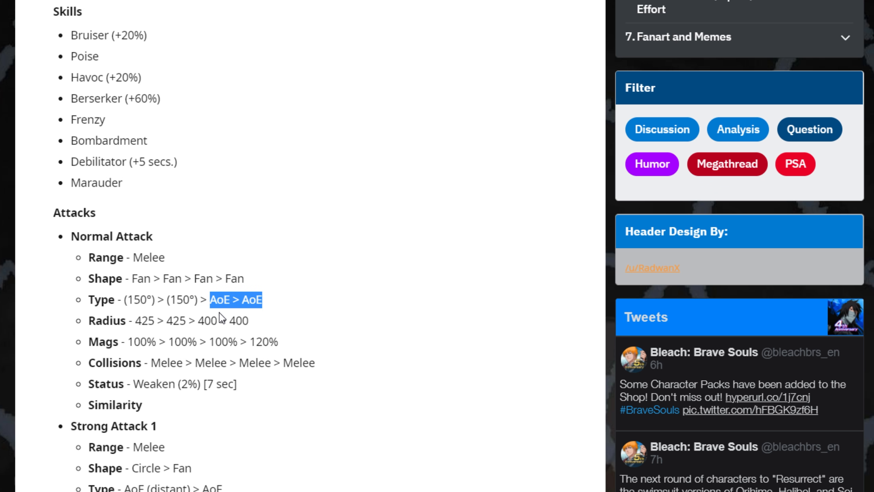
mouse_move(306, 320)
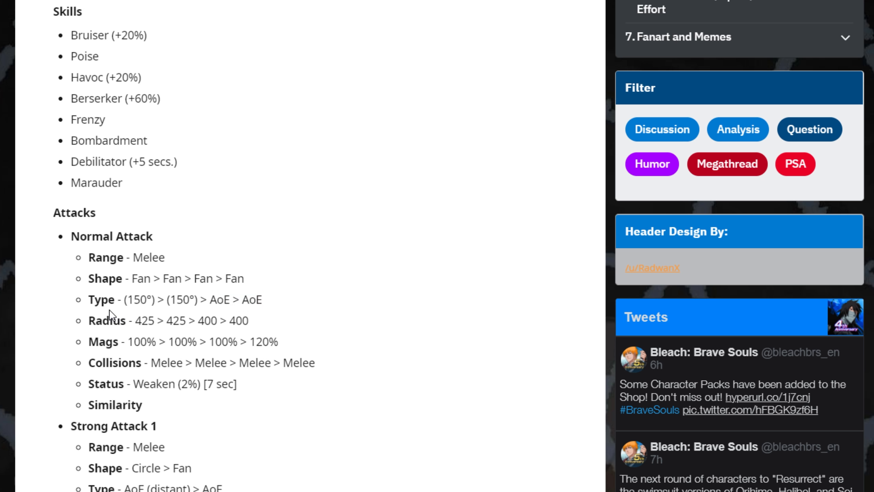
drag(125, 321, 248, 320)
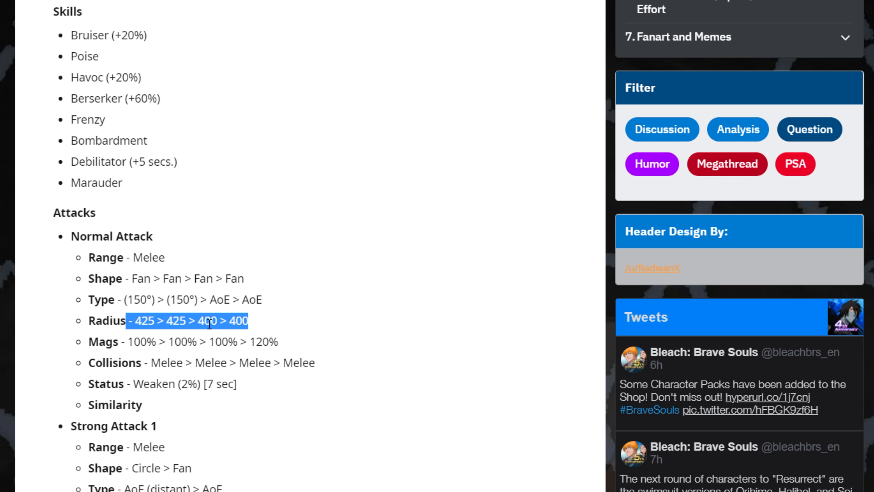
mouse_move(195, 293)
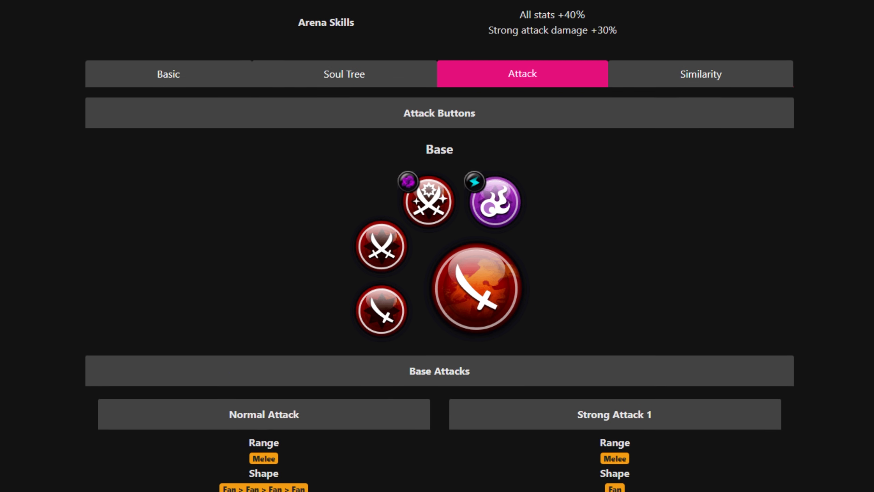
scroll(down, 3)
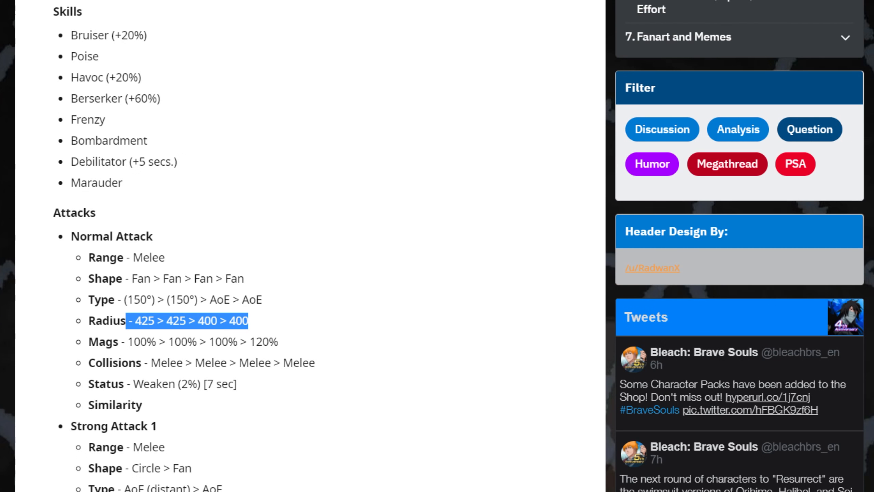
Clear the Radius highlight, scroll, and select Normal Attack detail lines.
click(365, 316)
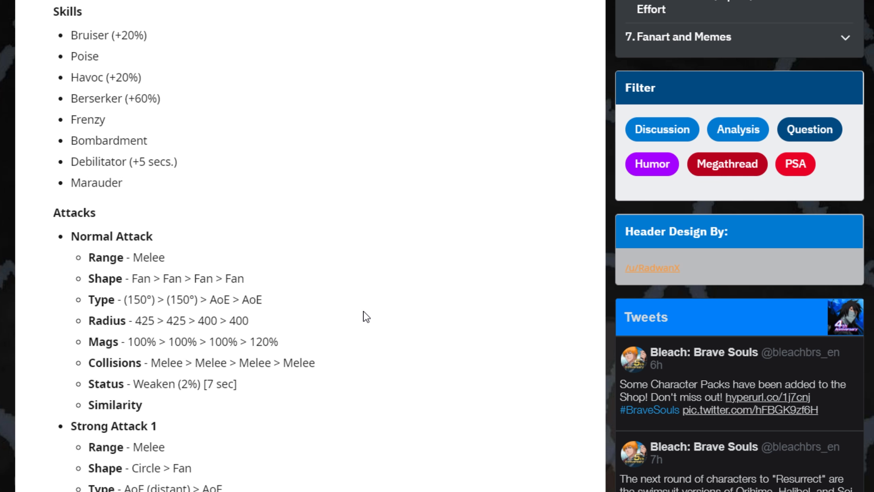
scroll(down, 3)
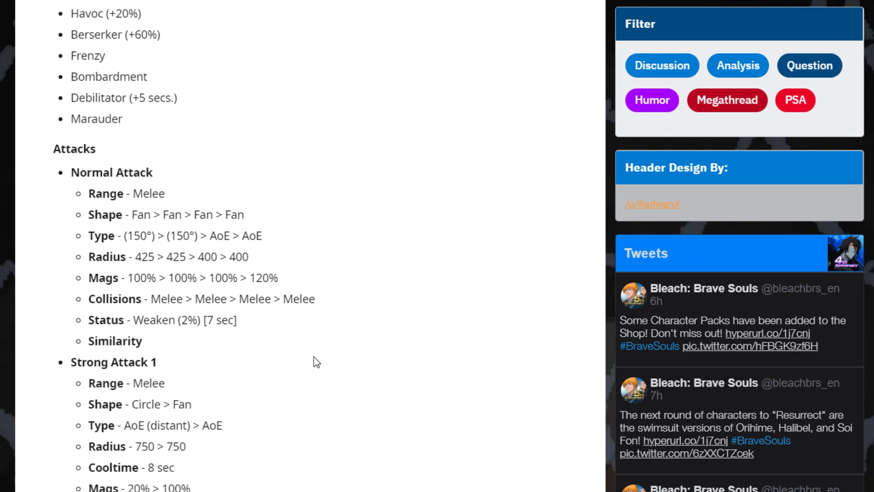
drag(135, 257, 220, 257)
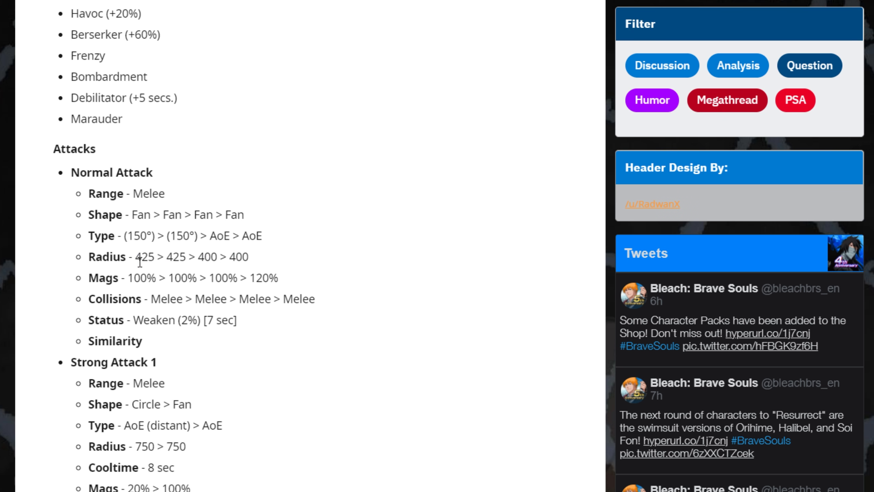
drag(132, 257, 189, 257)
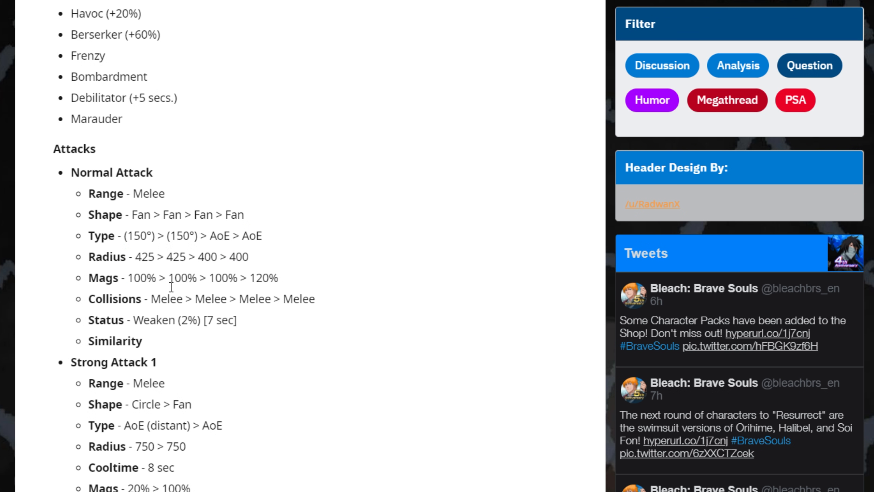
Highlight Normal Attack's Type through Collisions lines, deselect, and scroll to Strong Attack 1.
drag(107, 235, 274, 298)
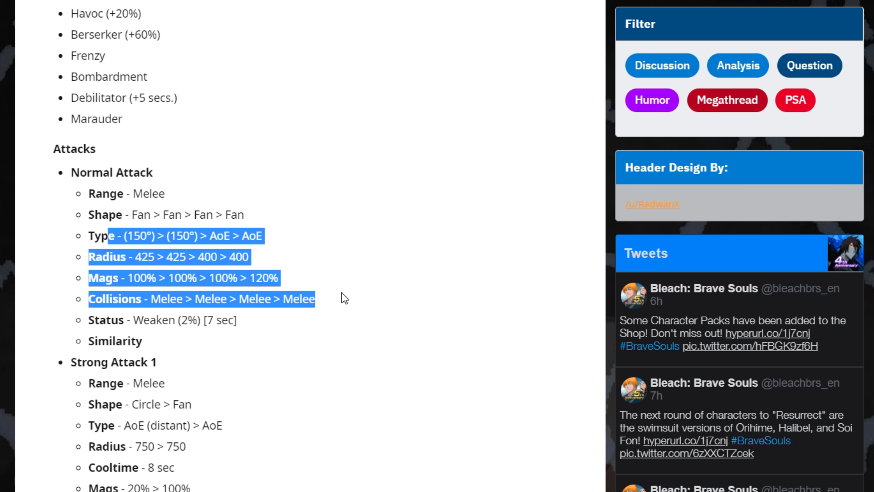
click(321, 306)
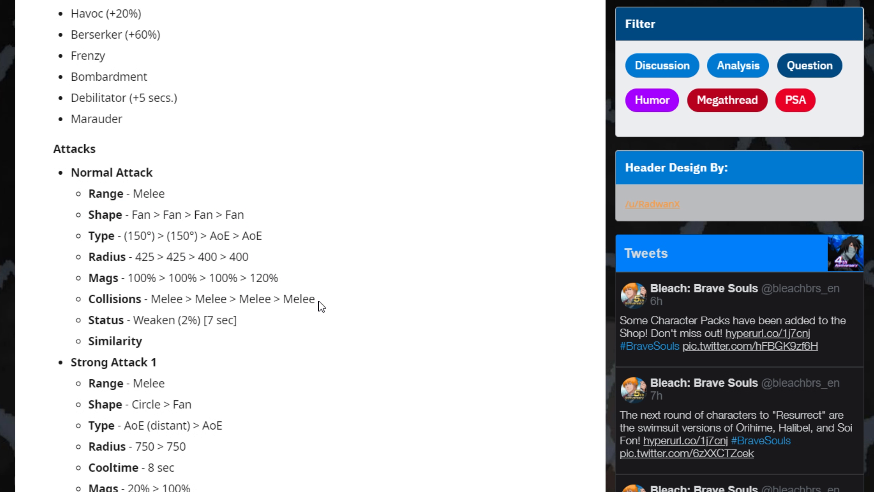
mouse_move(281, 434)
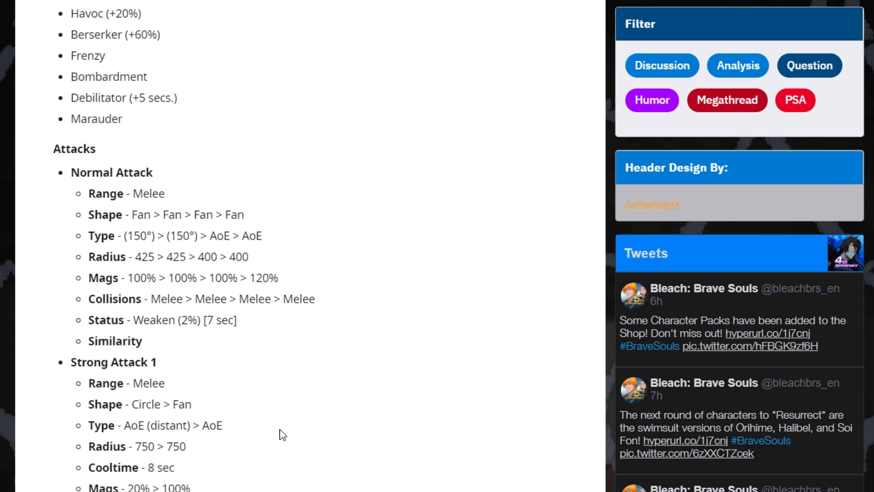
scroll(down, 3)
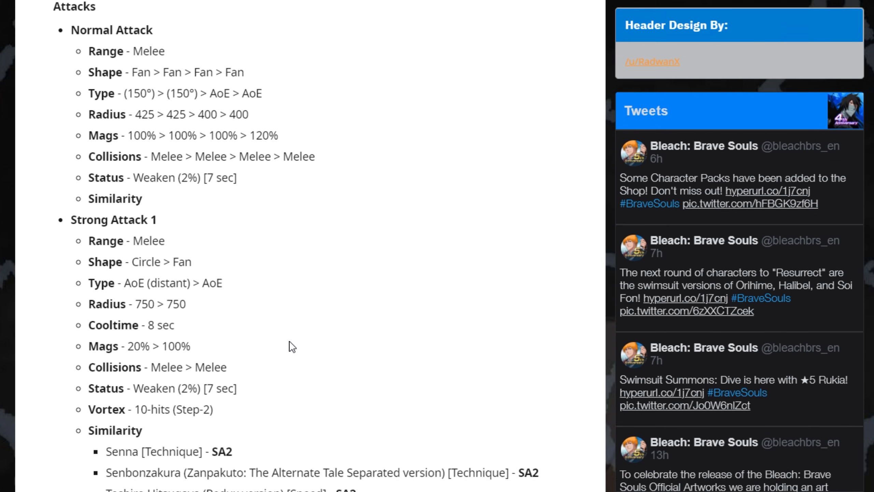
Scroll to Strong Attack 1's Similarity entries and Strong Attack 2 heading, then right-click the page.
scroll(down, 3)
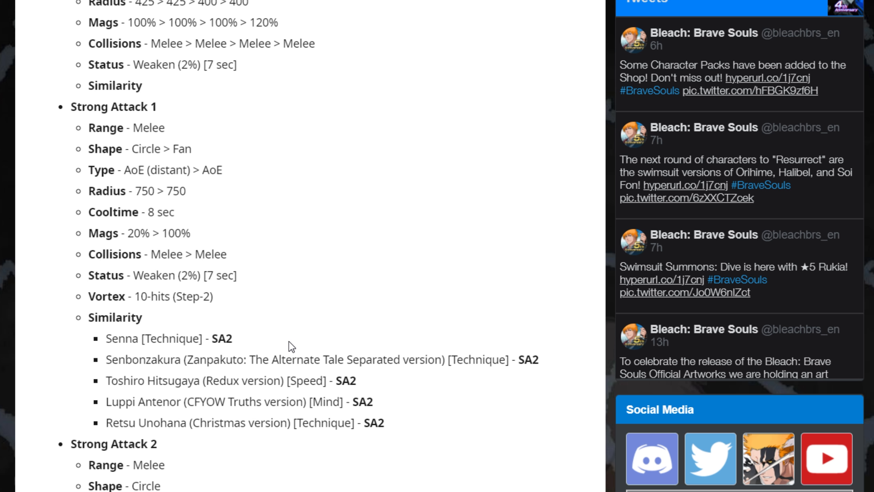
mouse_move(448, 430)
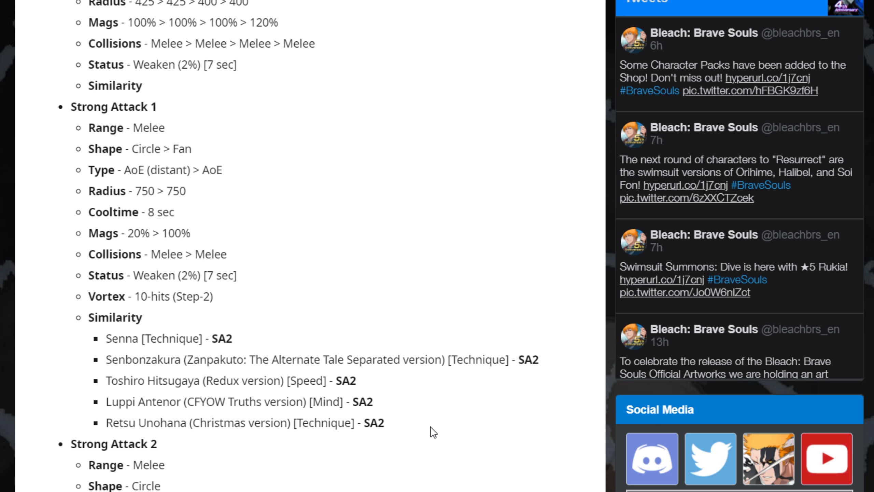
mouse_move(383, 294)
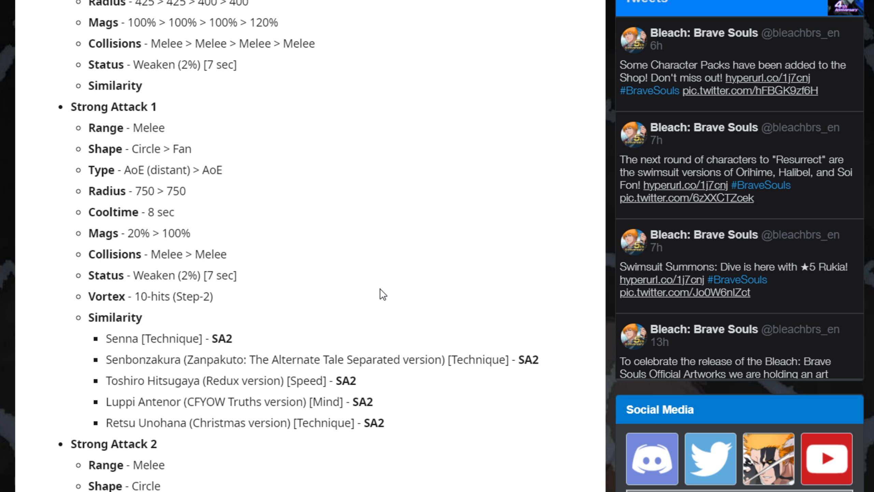
mouse_move(335, 327)
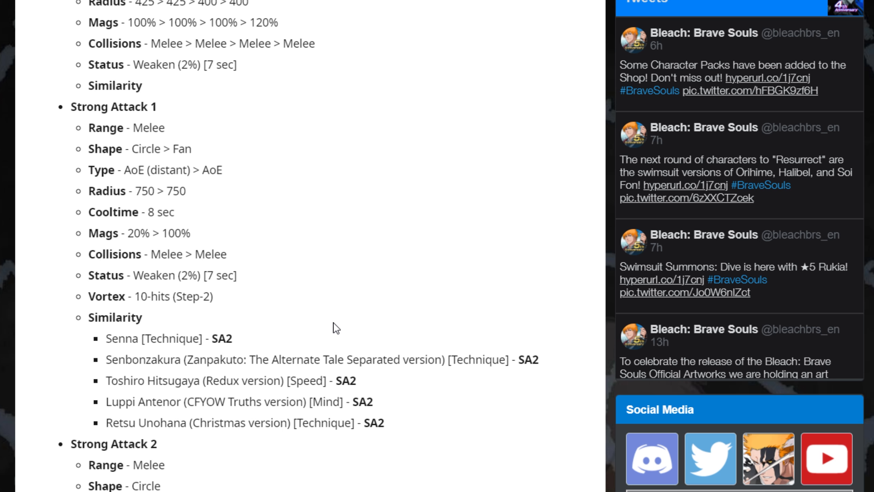
mouse_move(327, 316)
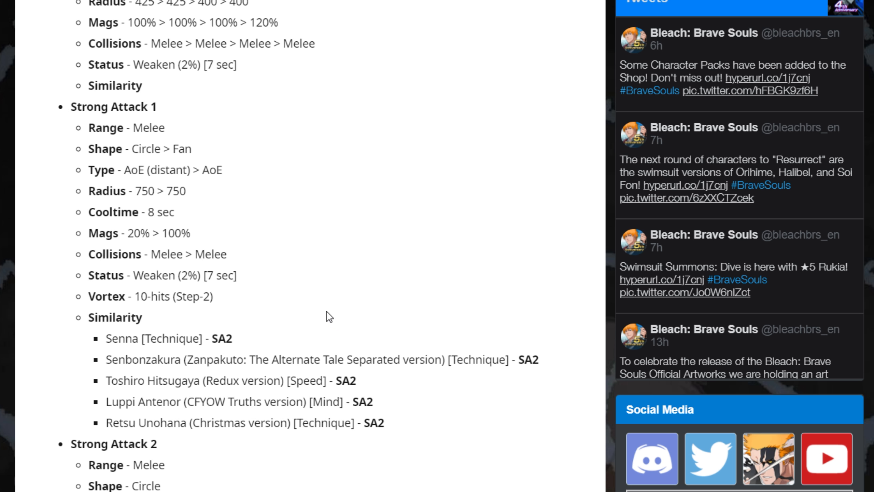
right_click(326, 316)
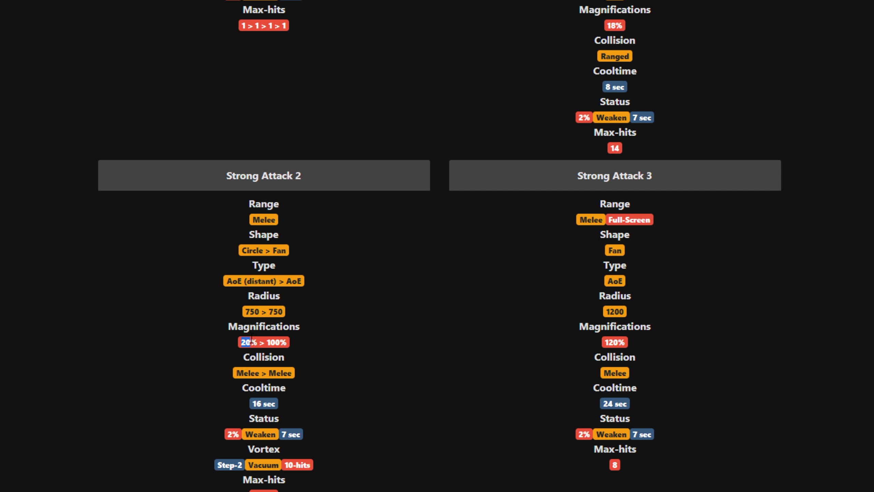
scroll(down, 3)
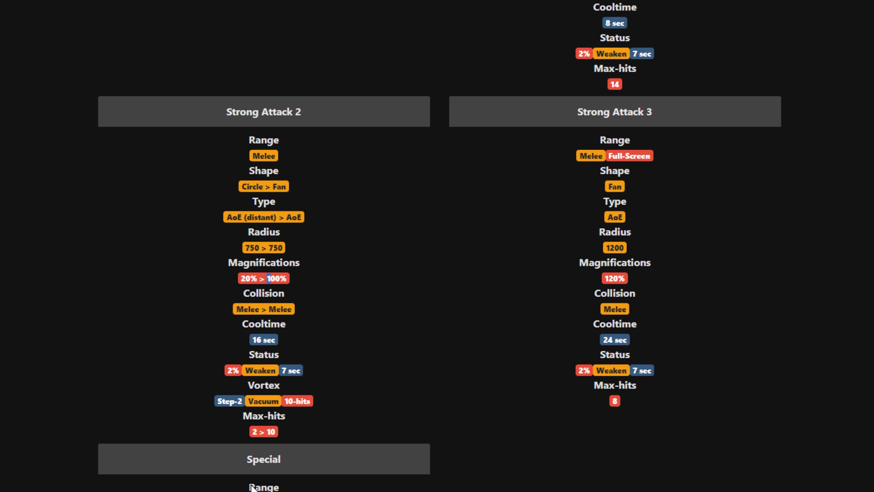
mouse_move(305, 362)
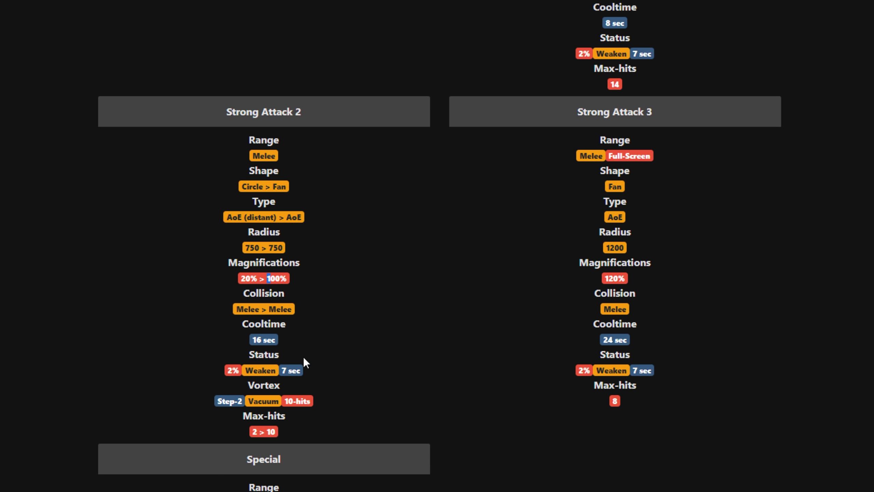
mouse_move(356, 360)
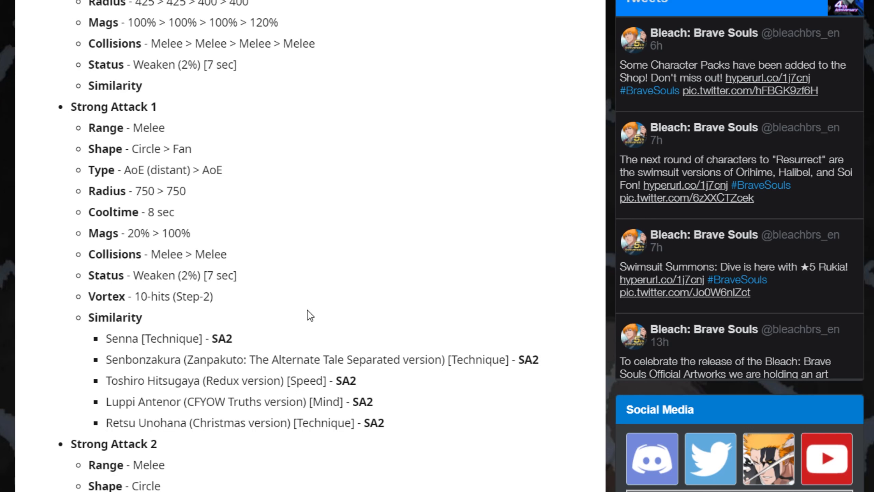
mouse_move(394, 344)
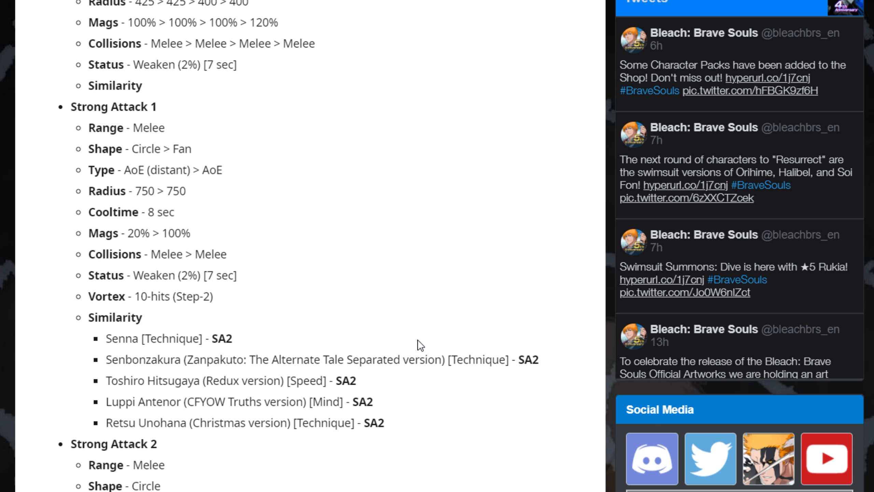
mouse_move(350, 244)
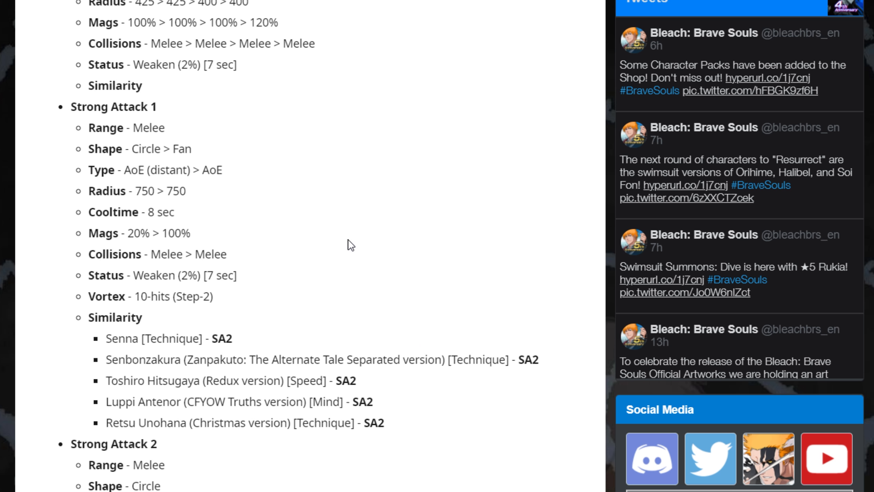
mouse_move(309, 262)
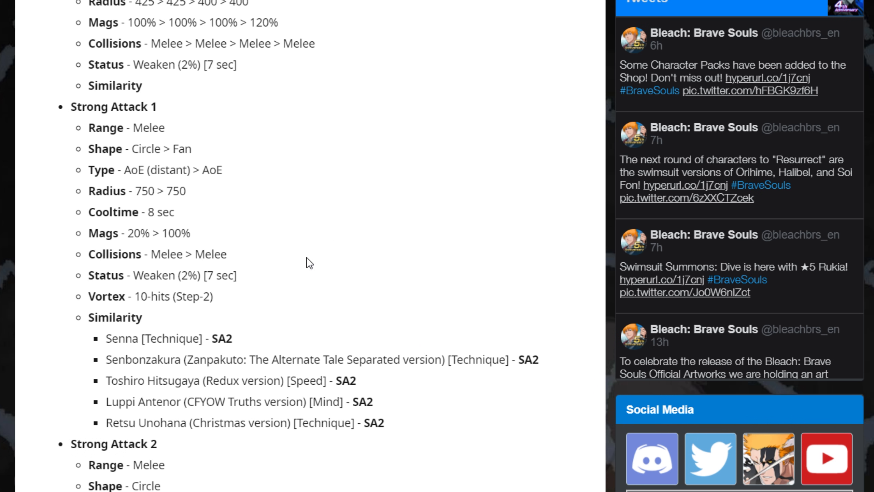
mouse_move(296, 226)
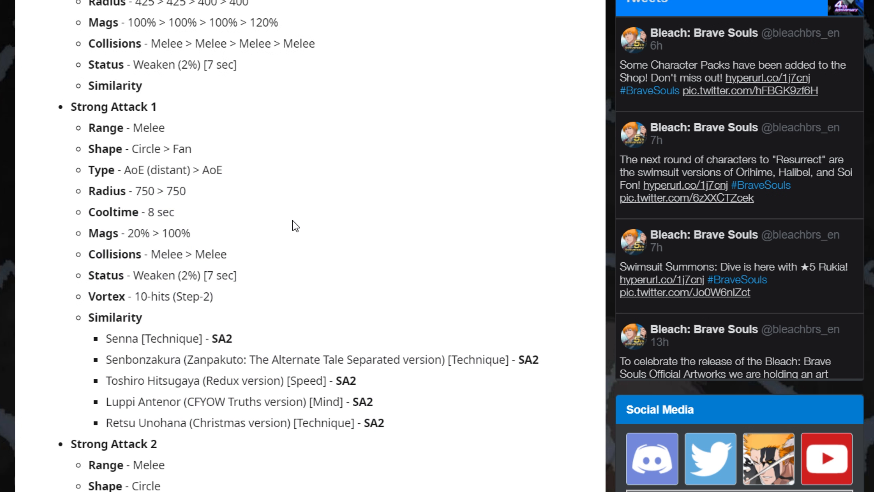
mouse_move(311, 245)
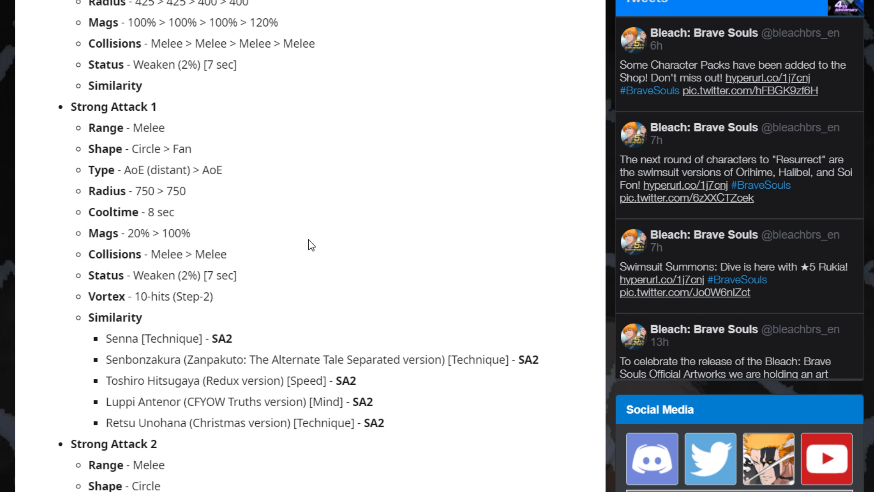
mouse_move(231, 254)
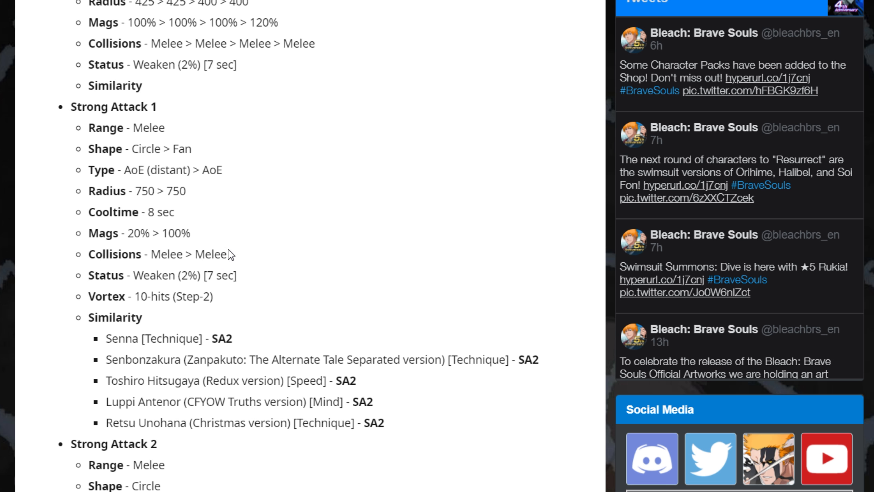
Select text across Strong Attack 1's stats and its five-entry Similarity list.
double_click(159, 212)
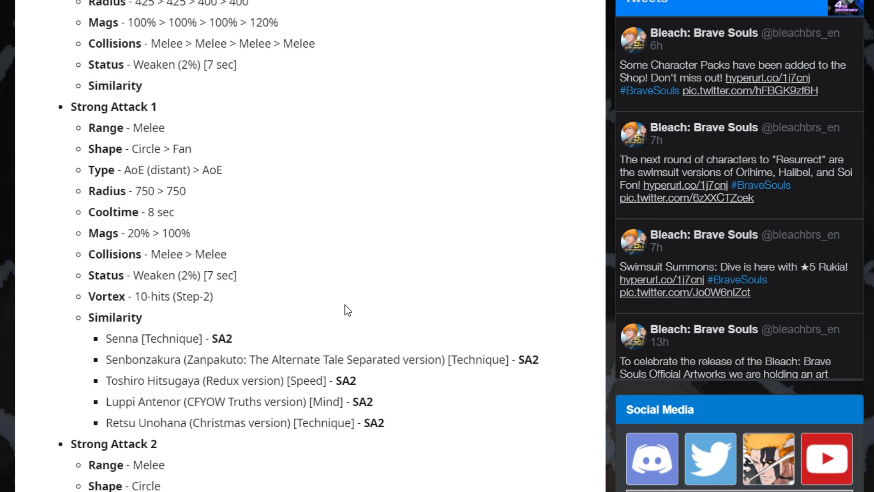
mouse_move(337, 322)
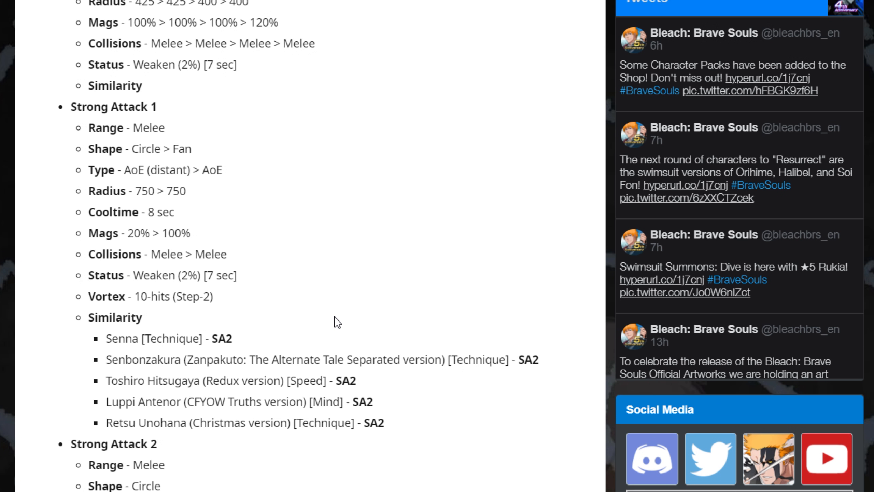
drag(89, 127, 383, 423)
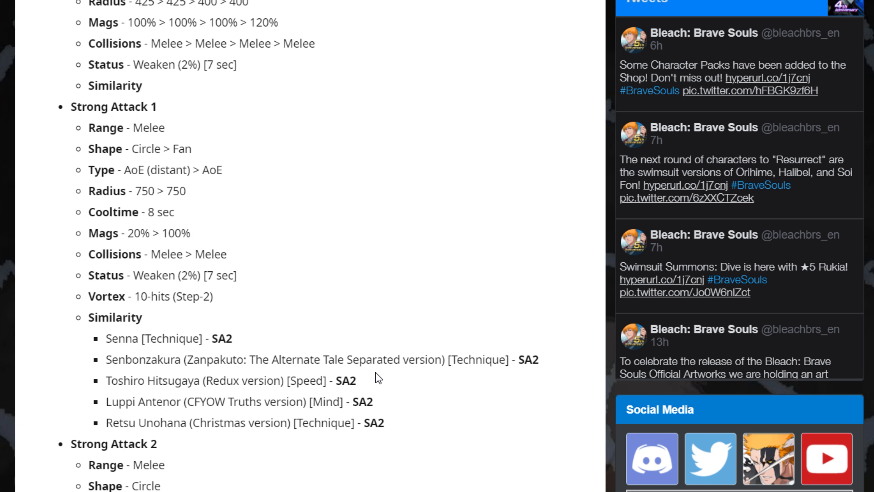
mouse_move(360, 311)
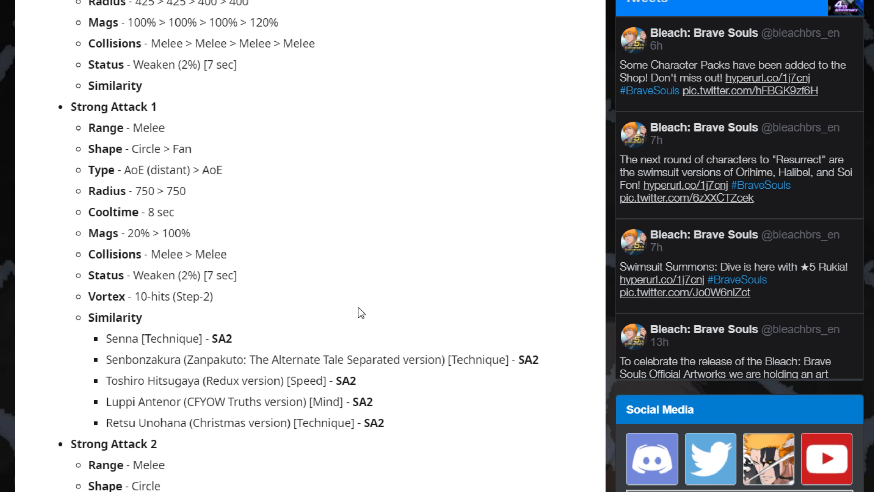
mouse_move(380, 383)
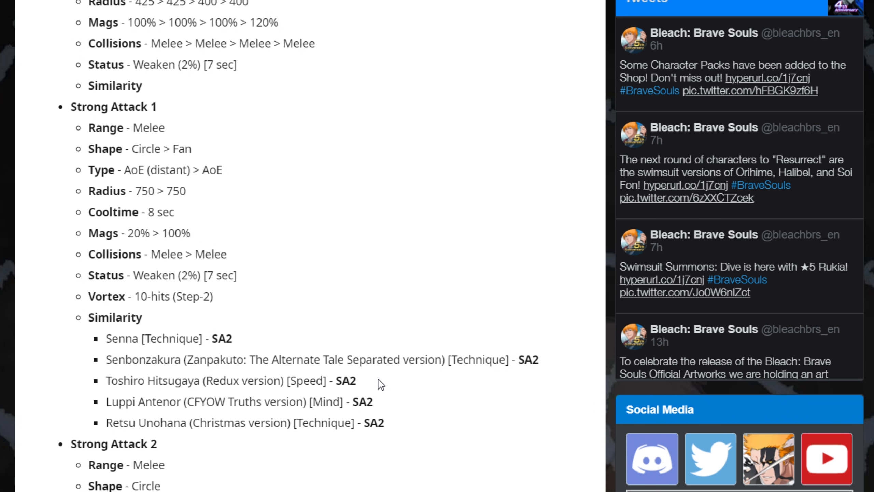
Scroll through Strong Attack 2's stats, highlighting part of the Senbonzakura similarity entry.
scroll(down, 3)
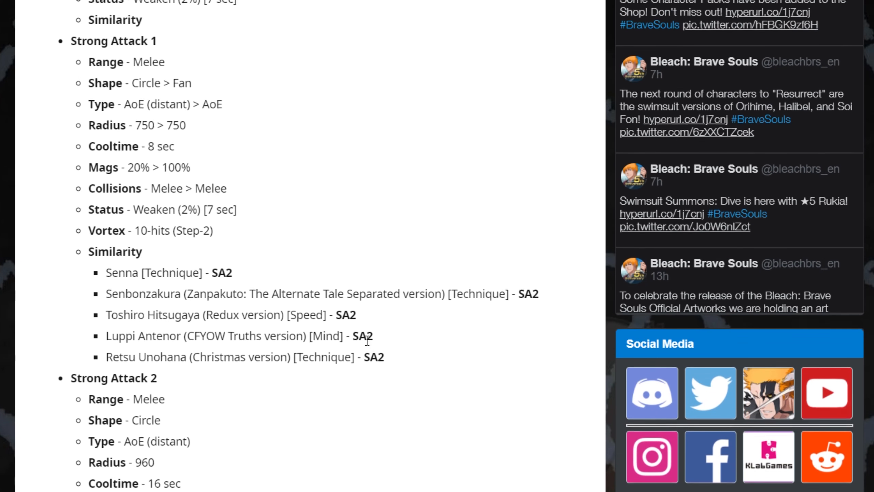
drag(278, 295, 359, 295)
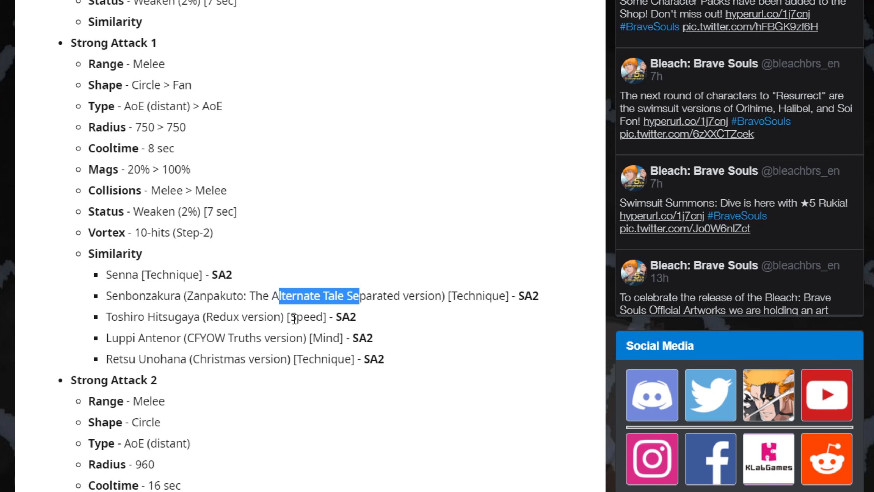
scroll(down, 3)
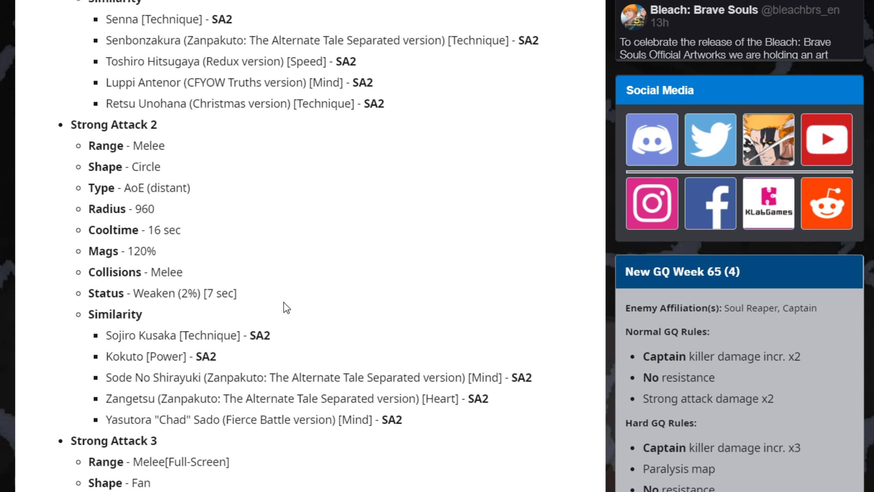
mouse_move(436, 224)
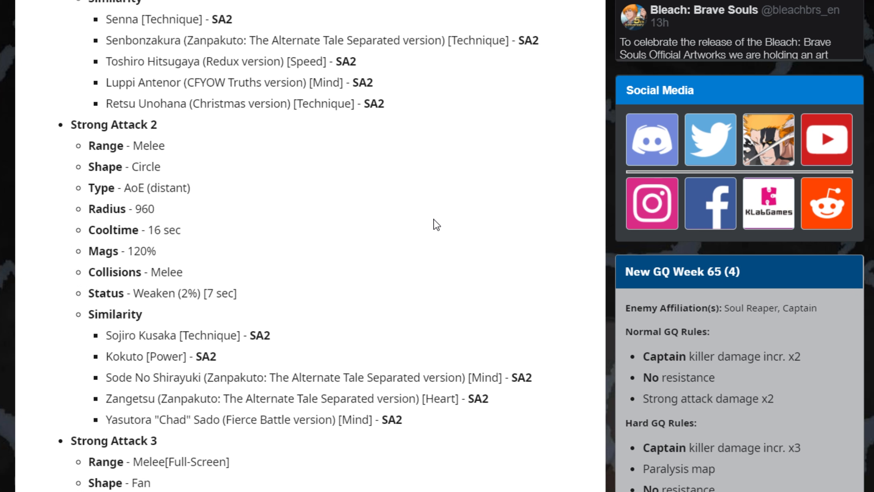
mouse_move(439, 329)
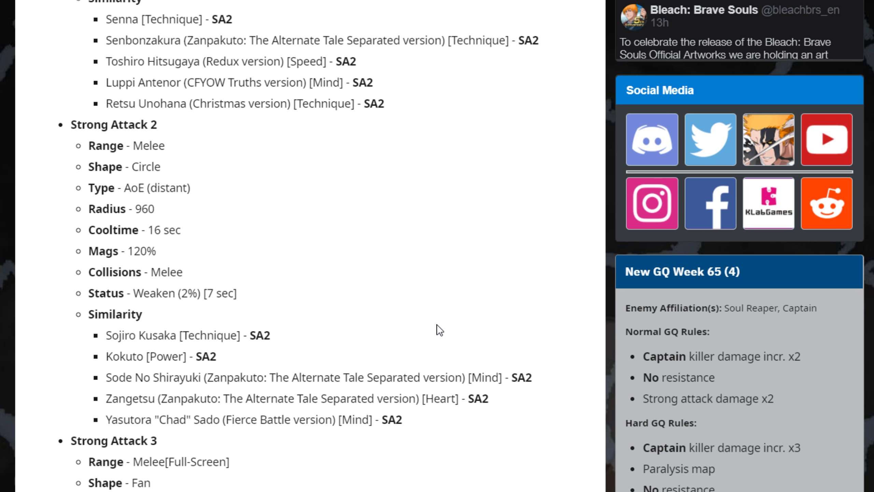
Scroll past Strong Attack 3 to the Special section, then back up.
scroll(down, 3)
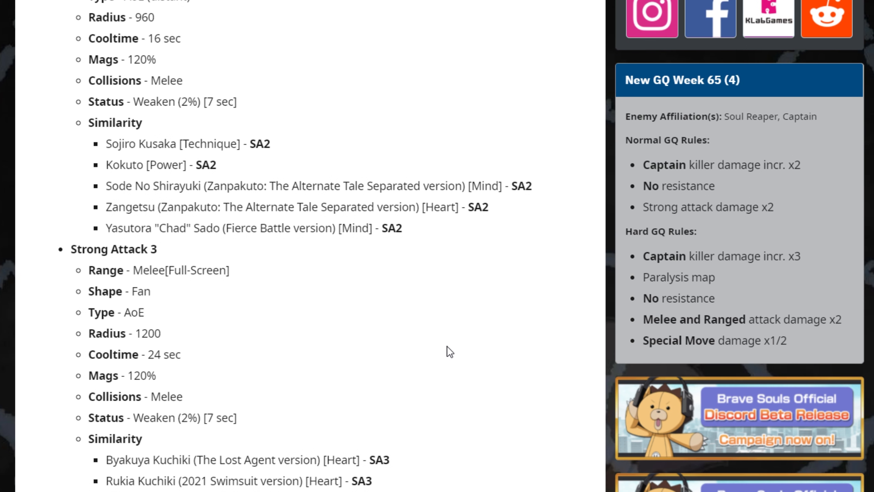
scroll(down, 3)
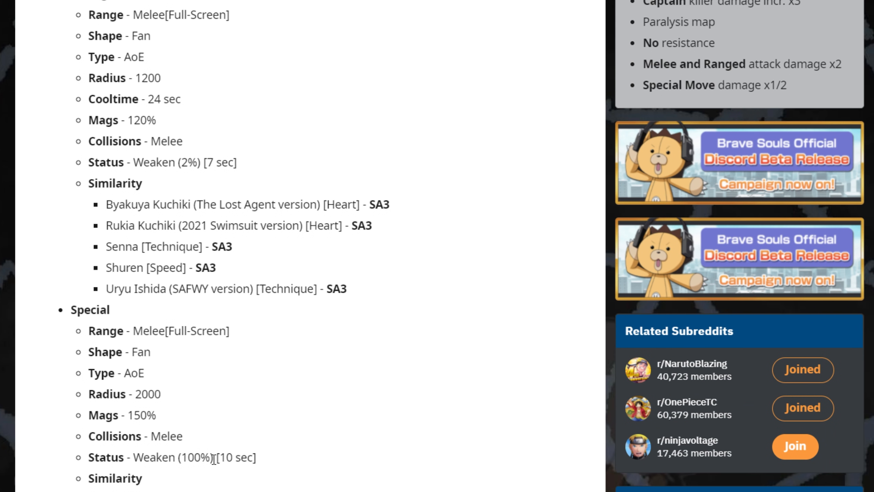
scroll(down, 3)
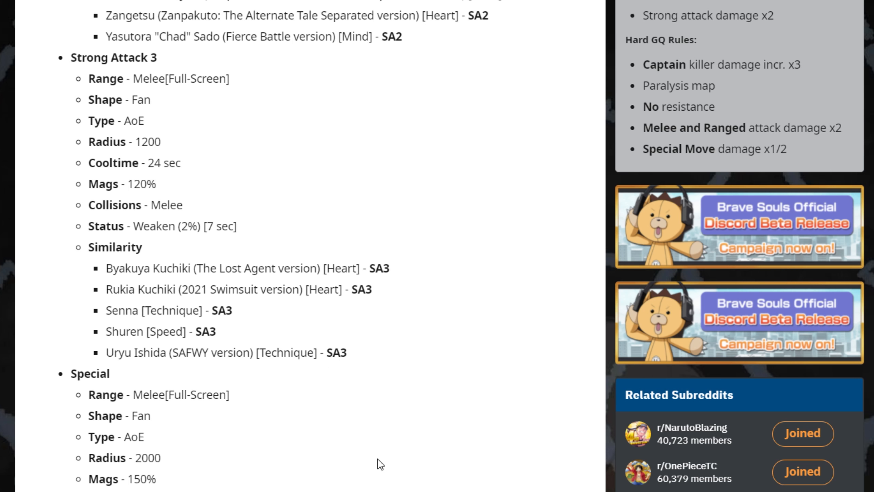
scroll(up, 3)
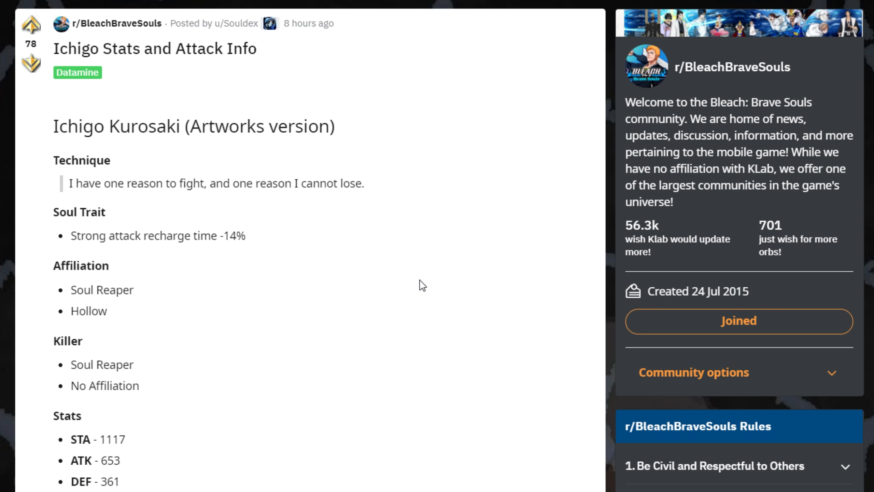
Scroll through the Ichigo post's Stats down to the Innate Skills and Skills lists.
scroll(down, 3)
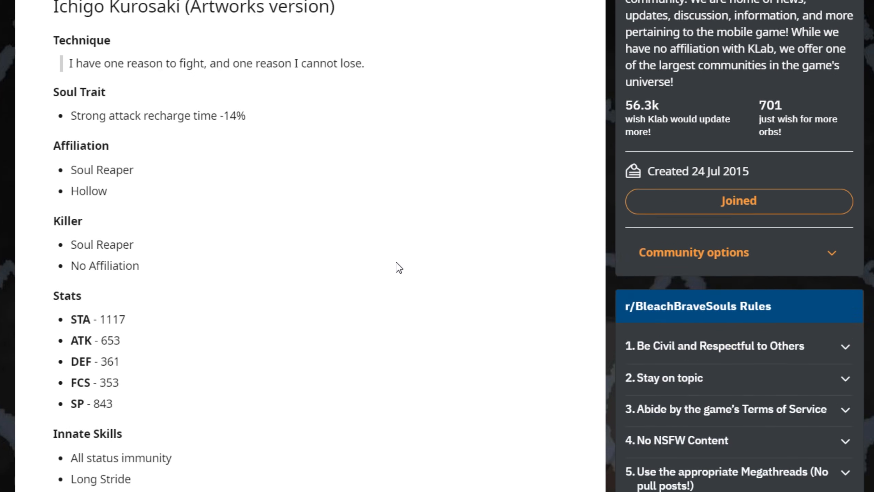
scroll(down, 3)
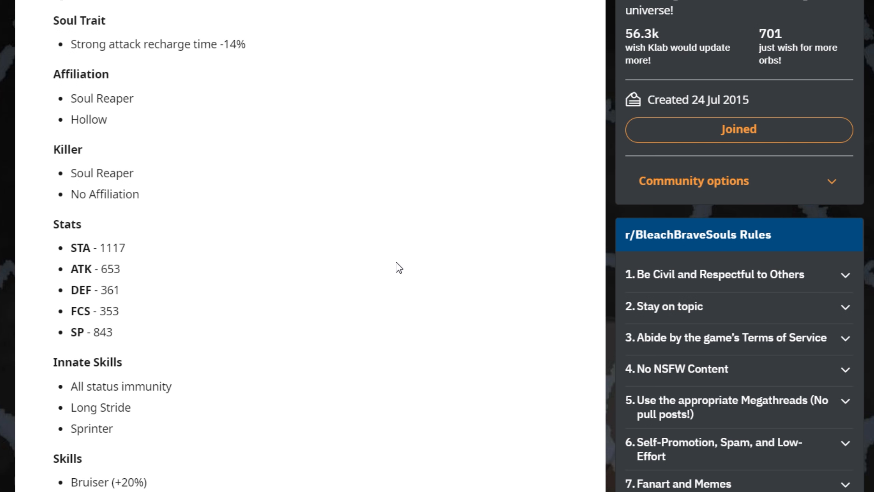
scroll(down, 3)
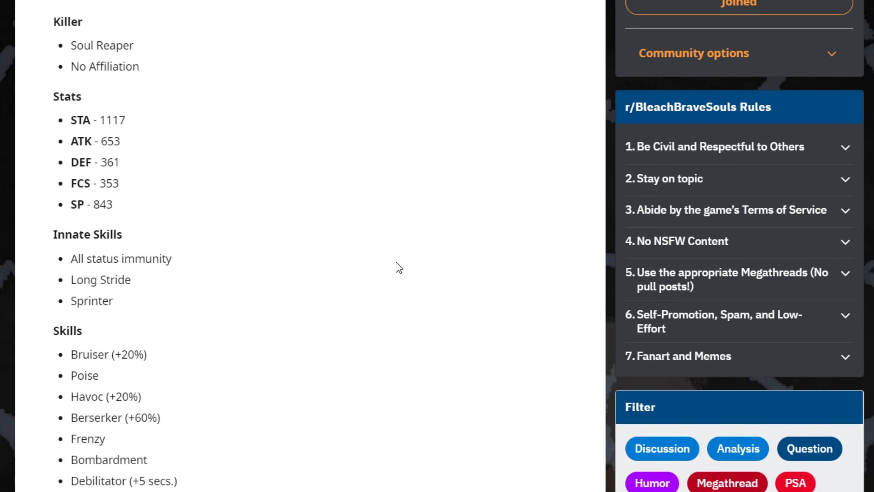
mouse_move(227, 419)
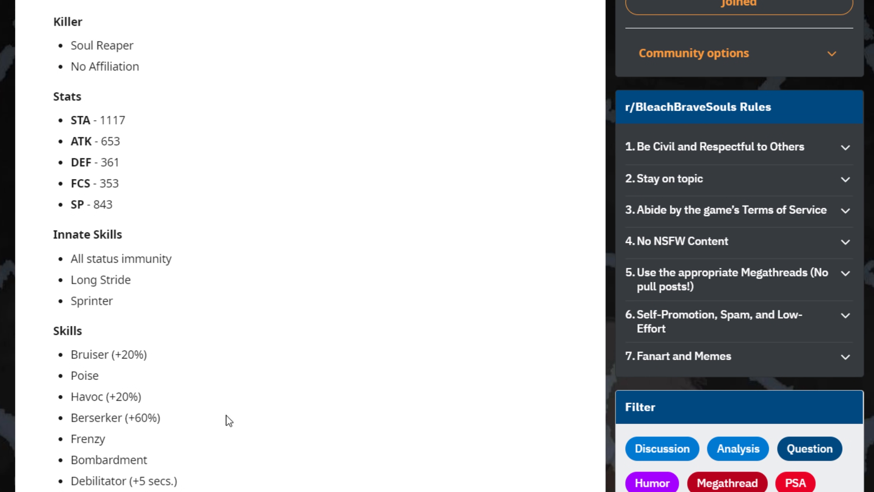
scroll(down, 3)
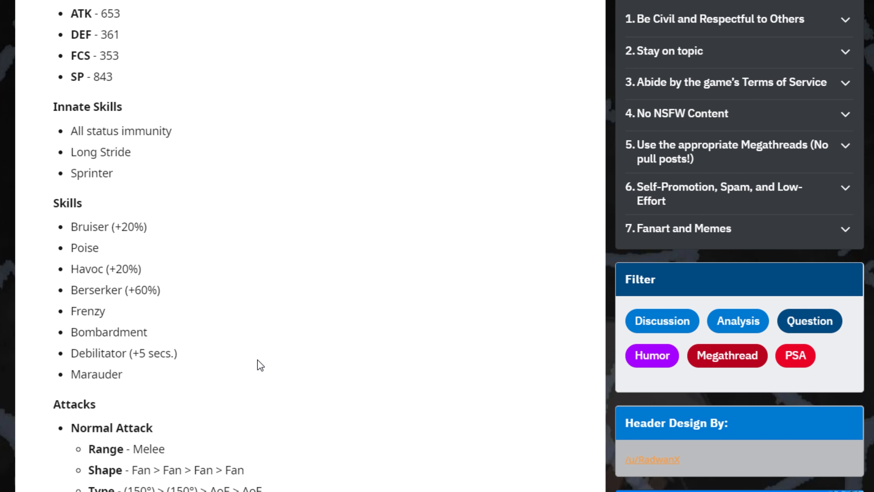
scroll(up, 3)
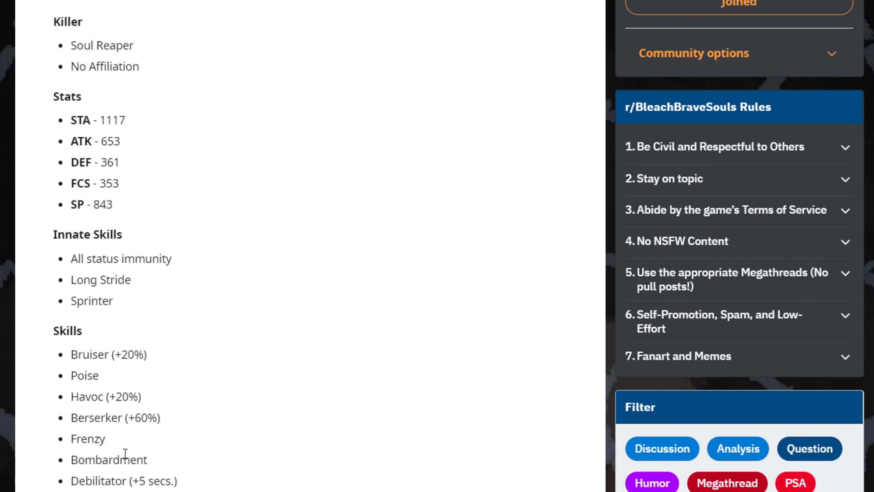
mouse_move(205, 458)
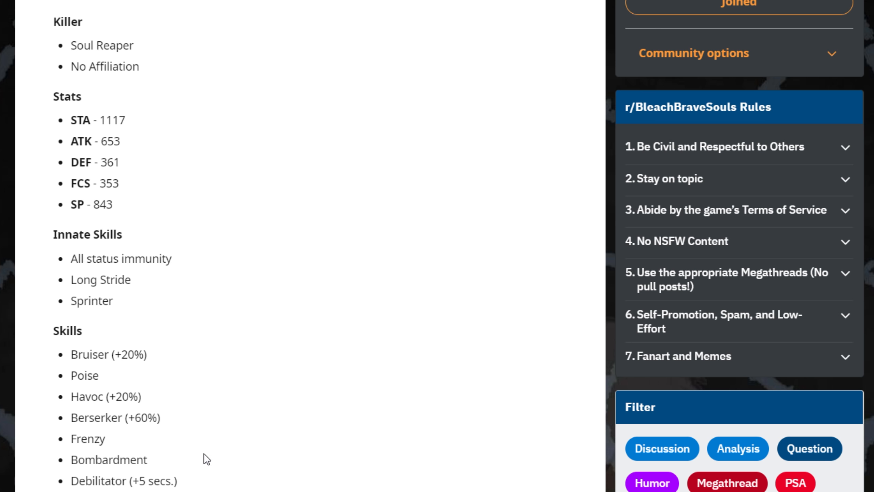
mouse_move(139, 312)
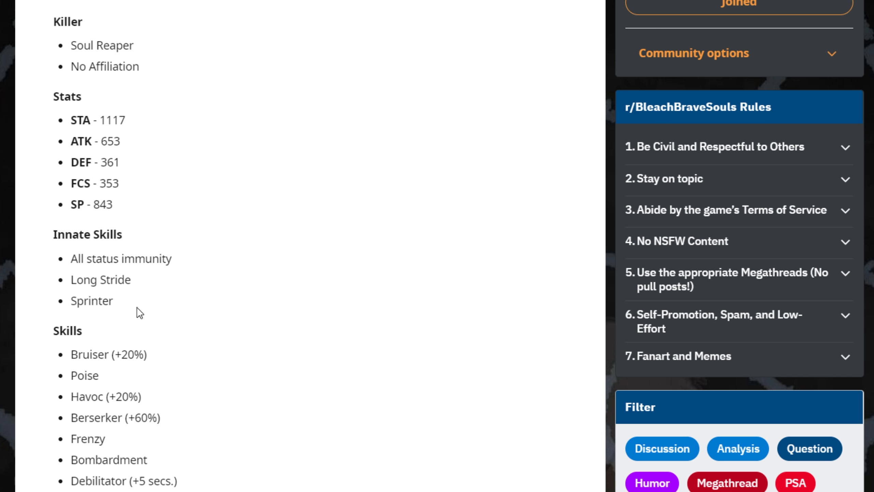
drag(78, 279, 111, 301)
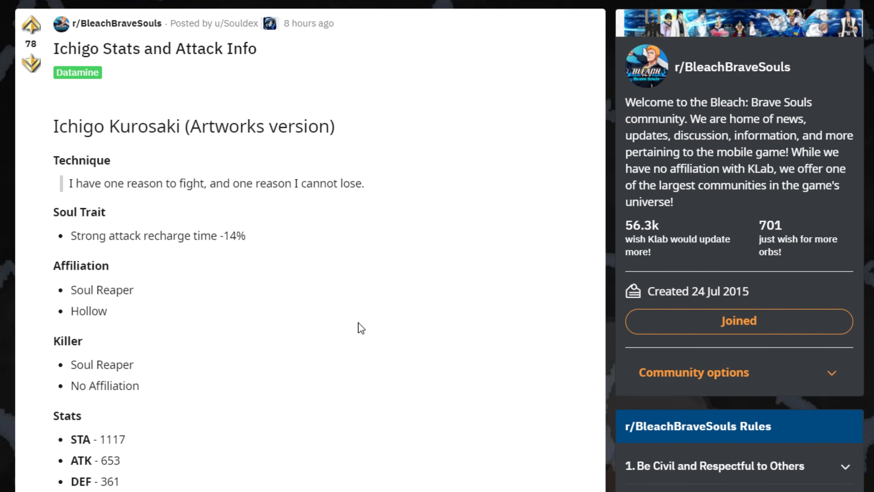
mouse_move(326, 311)
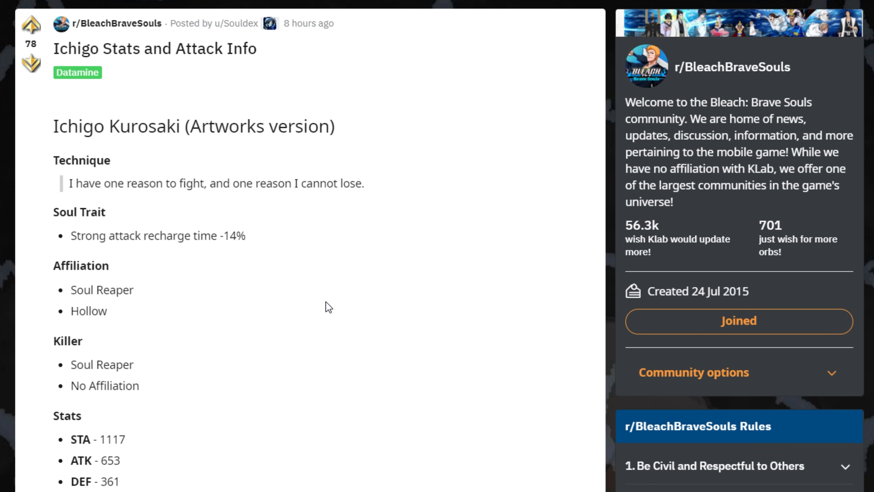
Glance down toward Attacks, then scroll back up to the post's title and stats.
scroll(down, 3)
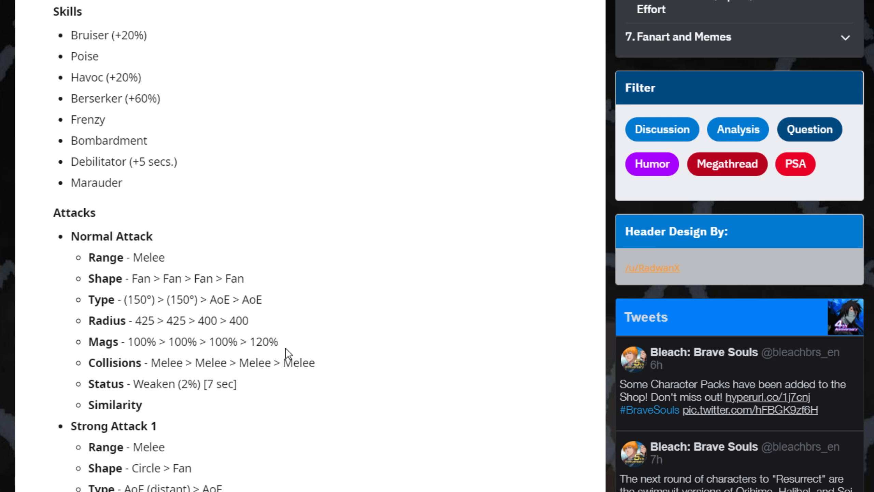
scroll(up, 3)
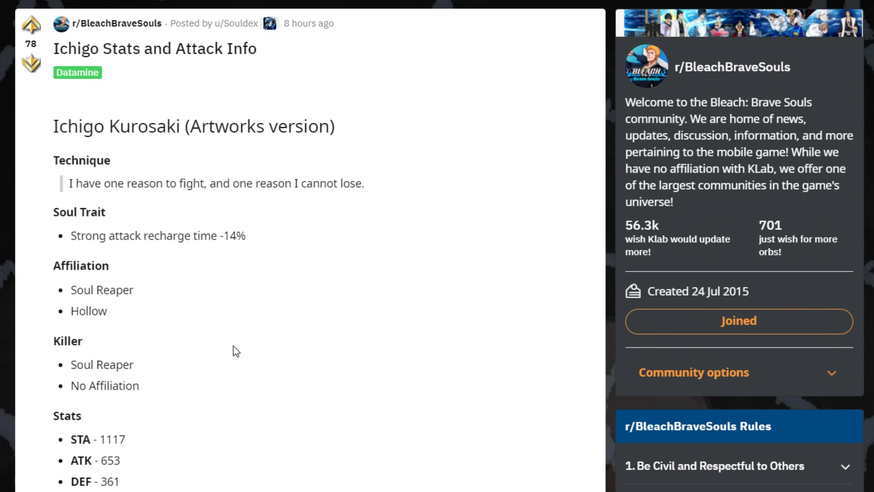
mouse_move(219, 348)
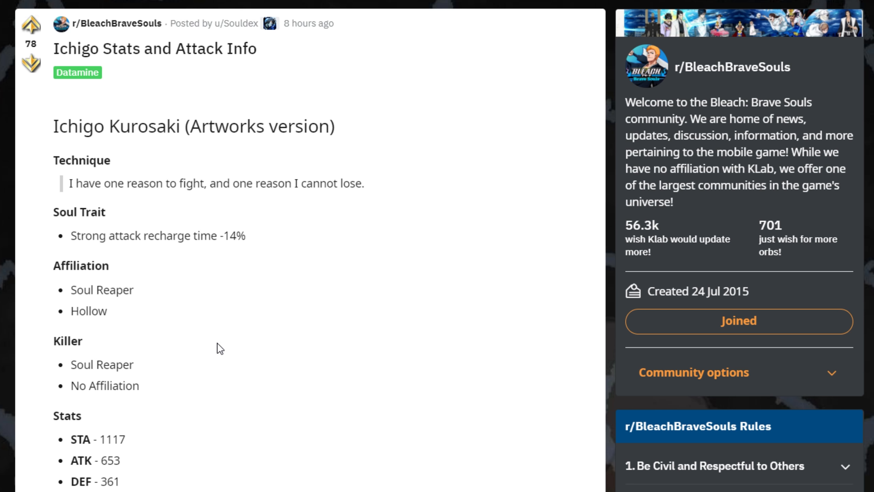
mouse_move(216, 347)
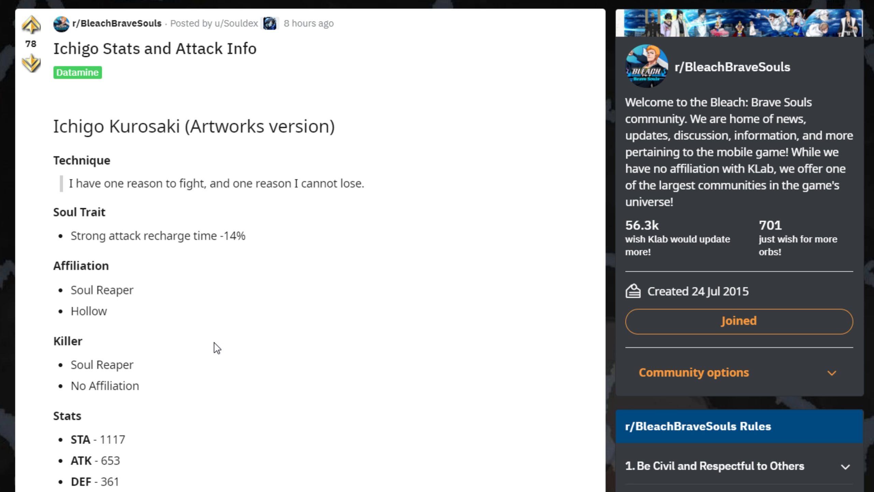